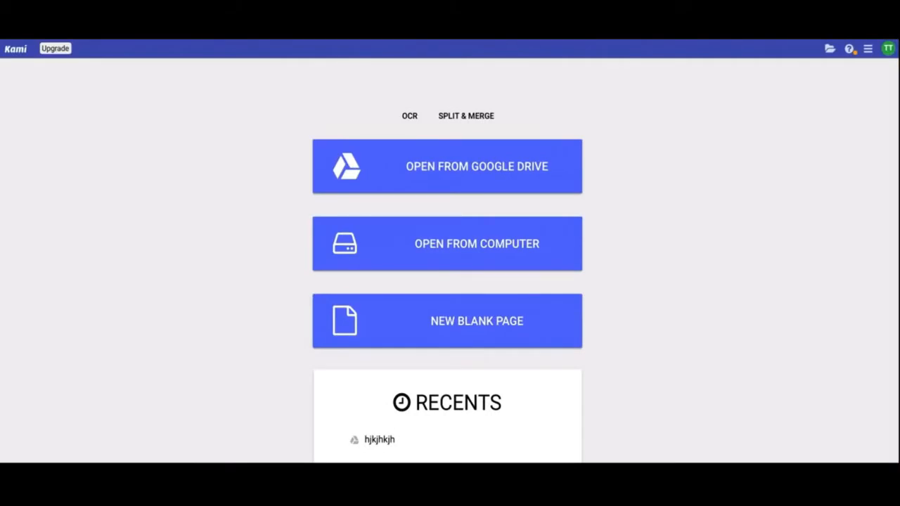
{"action": "mouse_move", "coordinate": [682, 124]}
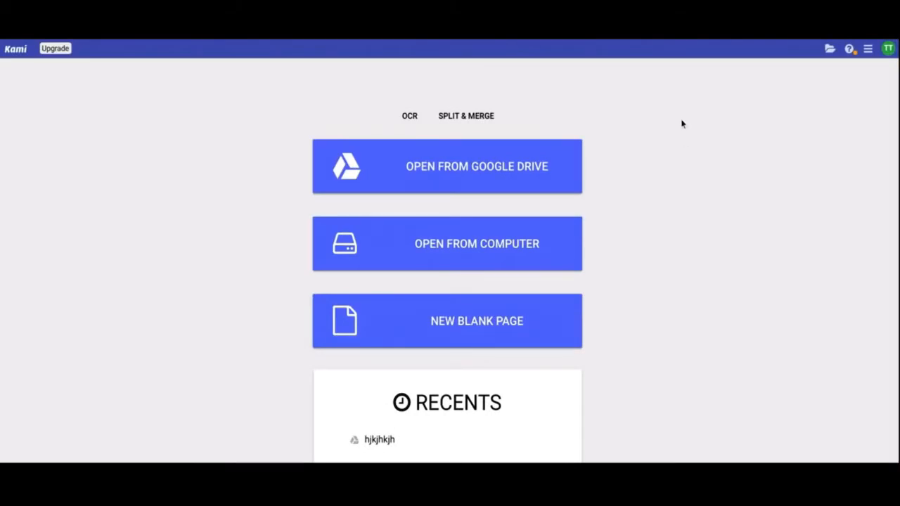
{"action": "mouse_move", "coordinate": [355, 46]}
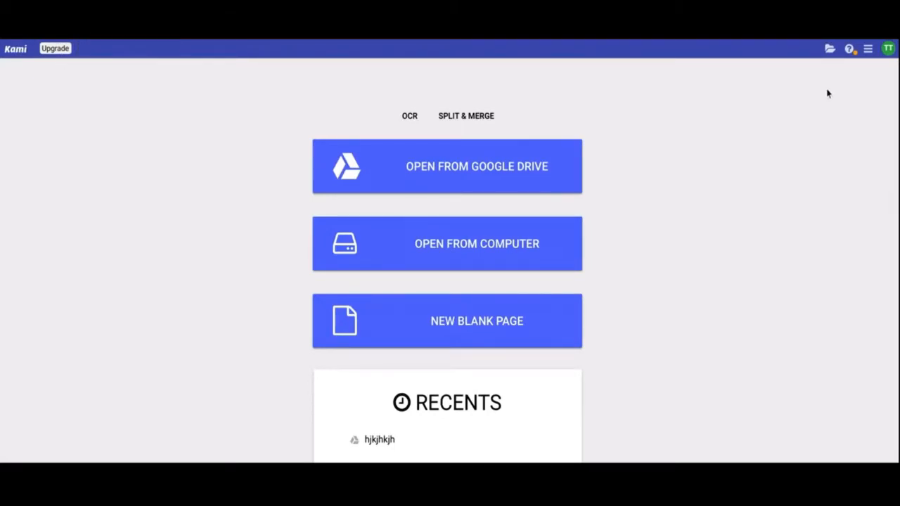
Step: Open the recent document hjkjhkjh from the start screen into the editor
{"action": "left_click", "coordinate": [889, 48]}
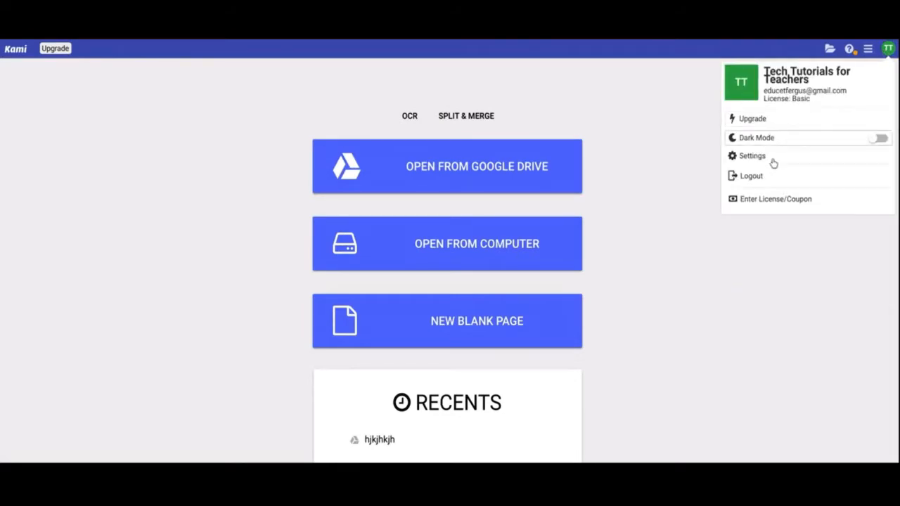
{"action": "mouse_move", "coordinate": [688, 144]}
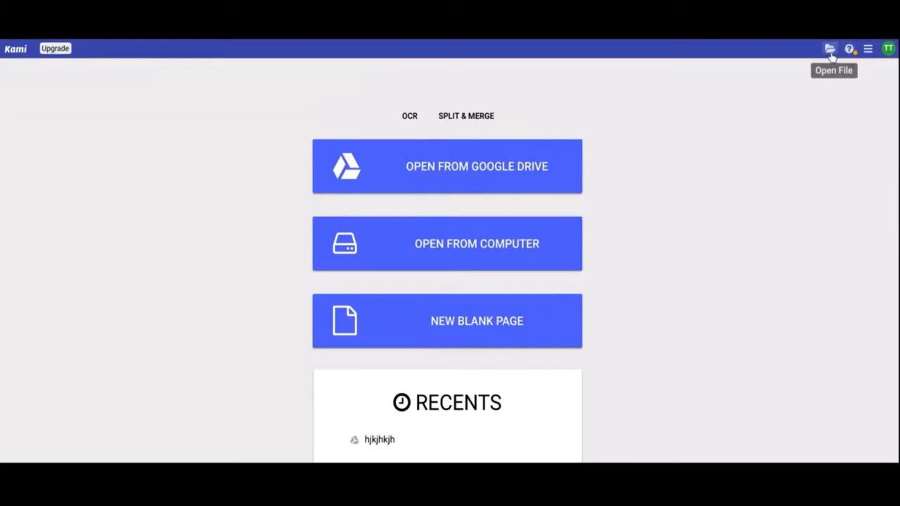
{"action": "mouse_move", "coordinate": [849, 48]}
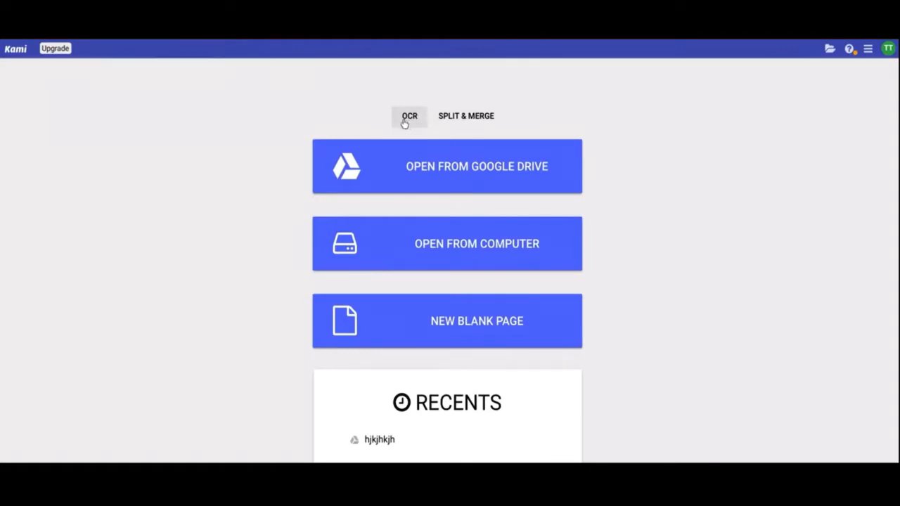
{"action": "mouse_move", "coordinate": [414, 125]}
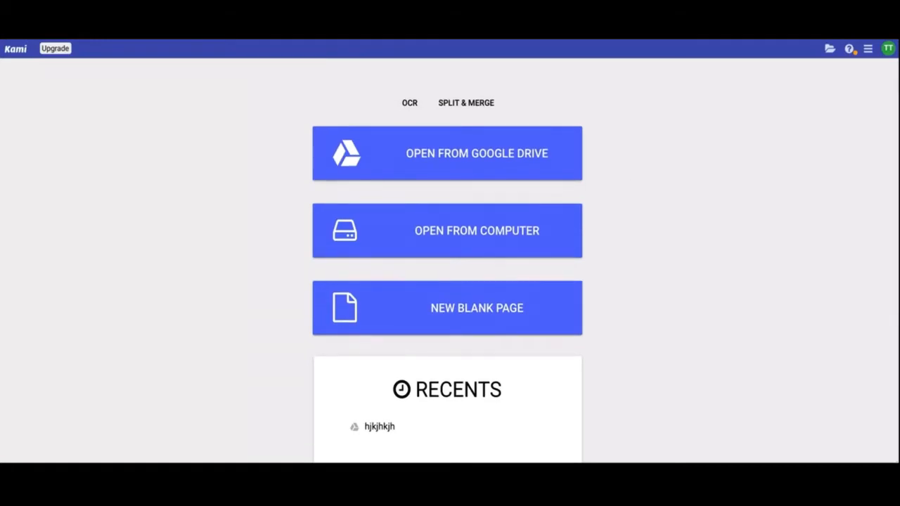
{"action": "mouse_move", "coordinate": [563, 164]}
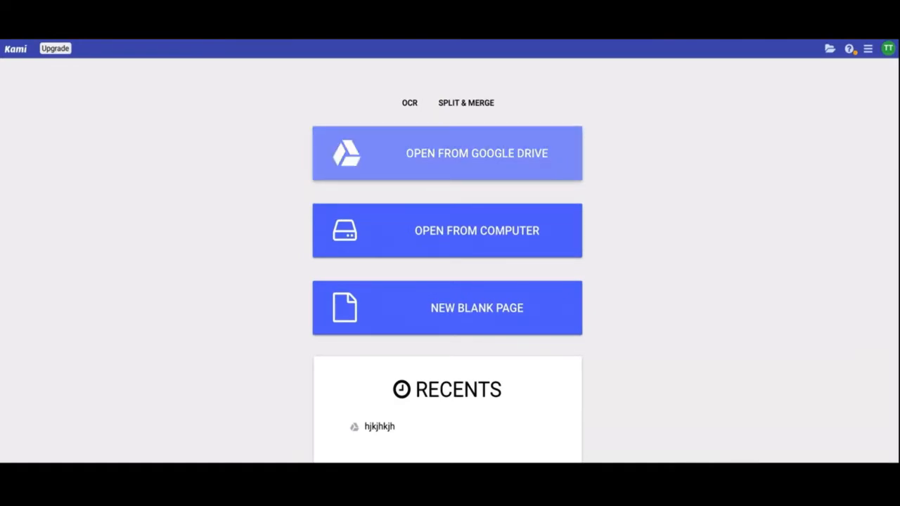
{"action": "mouse_move", "coordinate": [541, 239]}
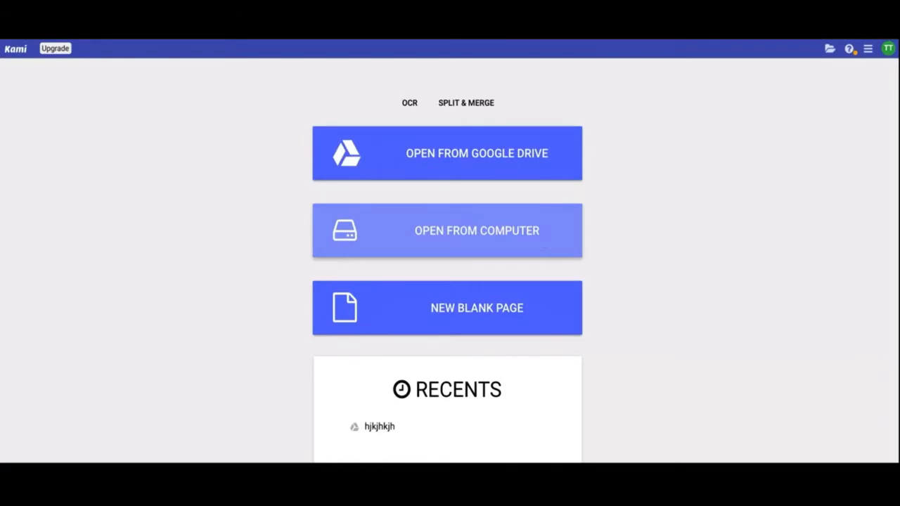
{"action": "mouse_move", "coordinate": [517, 308]}
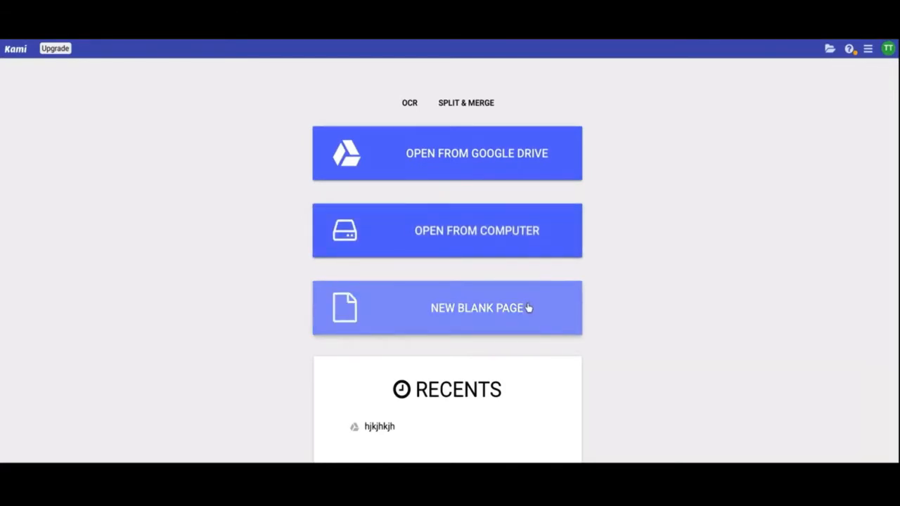
{"action": "mouse_move", "coordinate": [536, 310]}
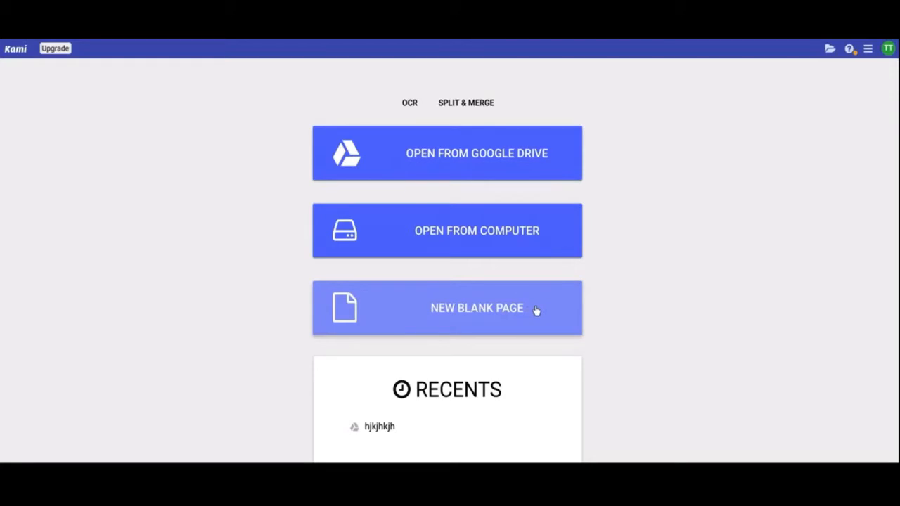
{"action": "mouse_move", "coordinate": [590, 308]}
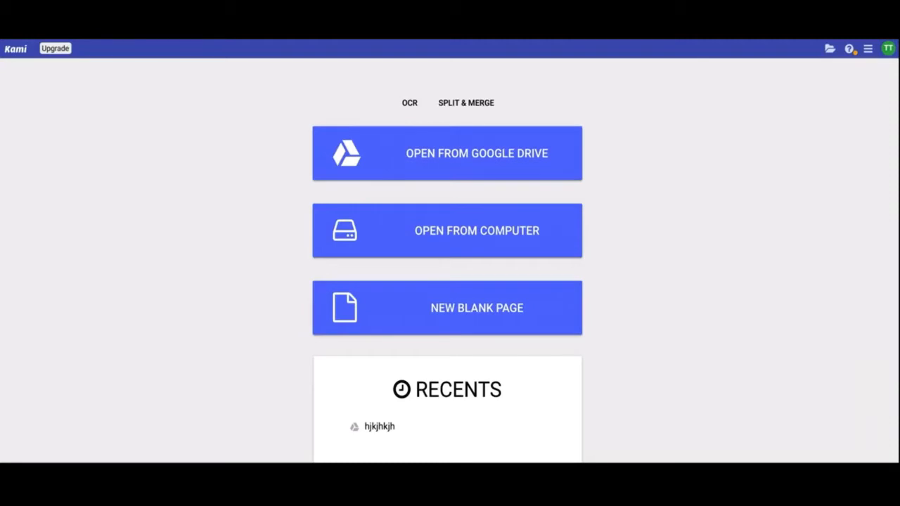
{"action": "mouse_move", "coordinate": [548, 304]}
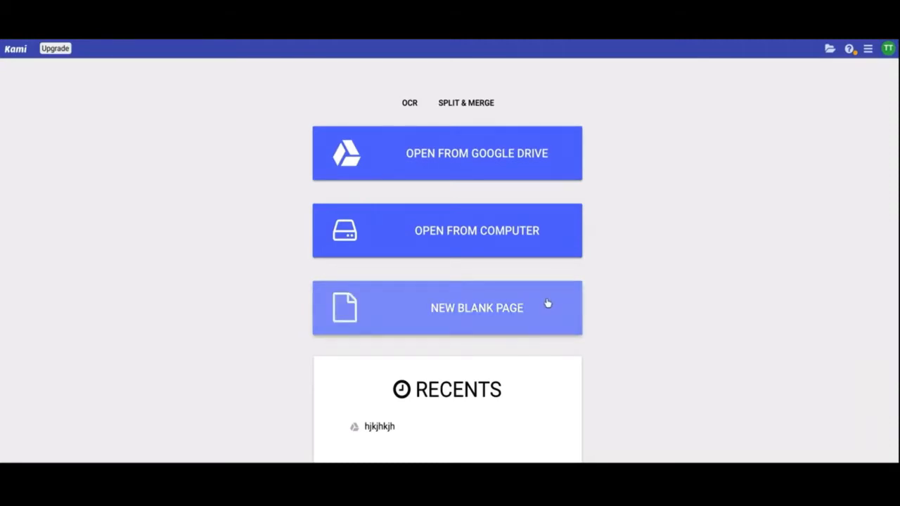
{"action": "mouse_move", "coordinate": [510, 308]}
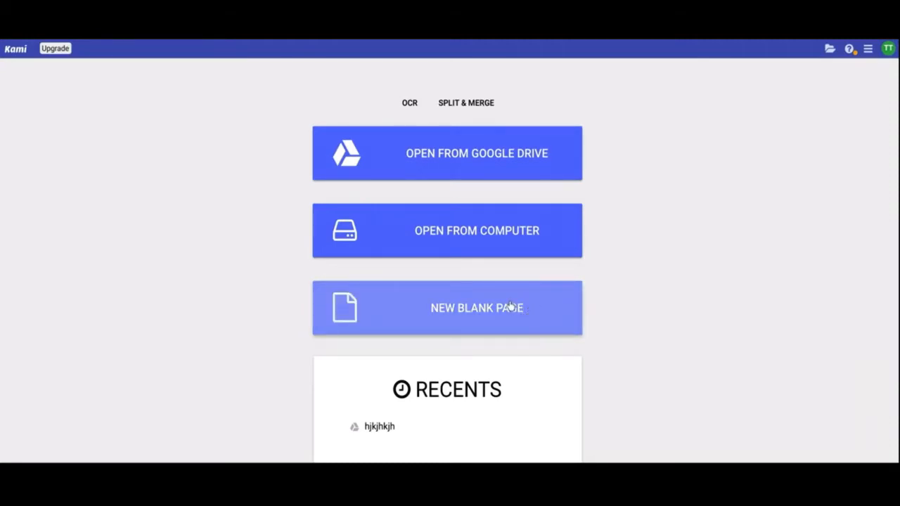
{"action": "mouse_move", "coordinate": [538, 398]}
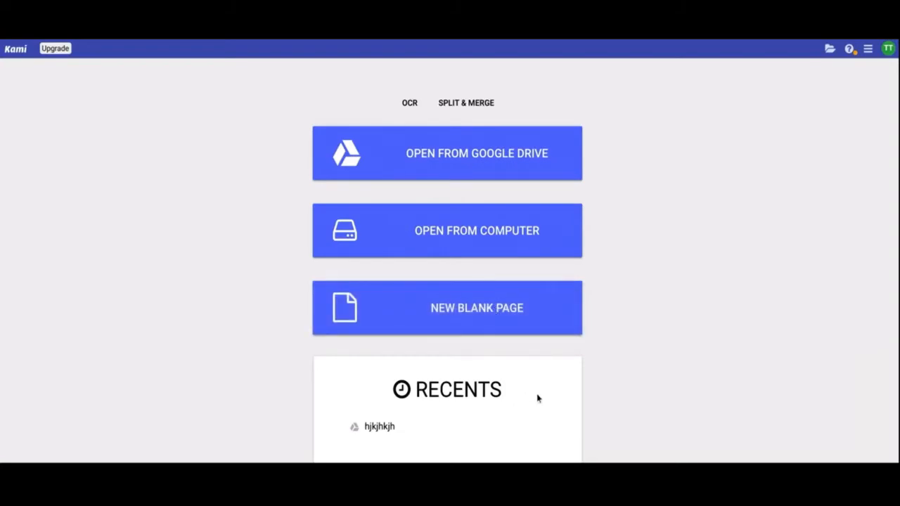
{"action": "mouse_move", "coordinate": [453, 415]}
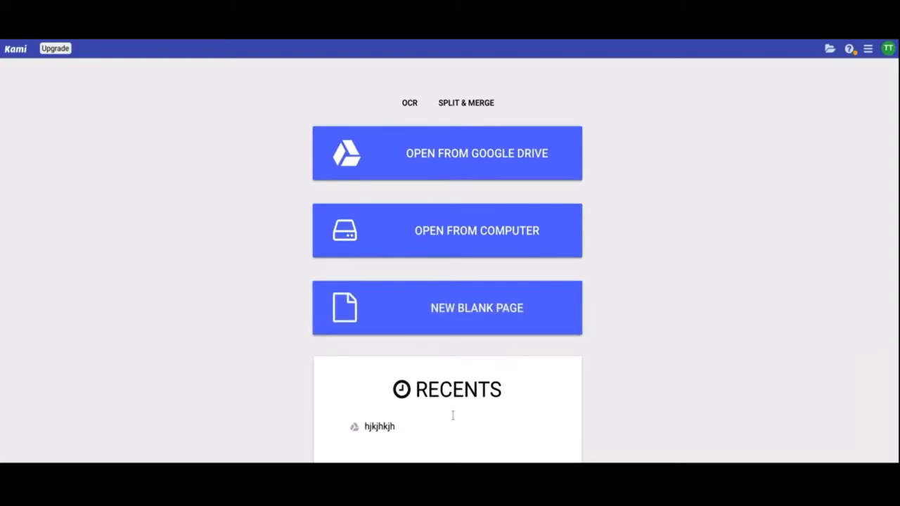
{"action": "mouse_move", "coordinate": [380, 427]}
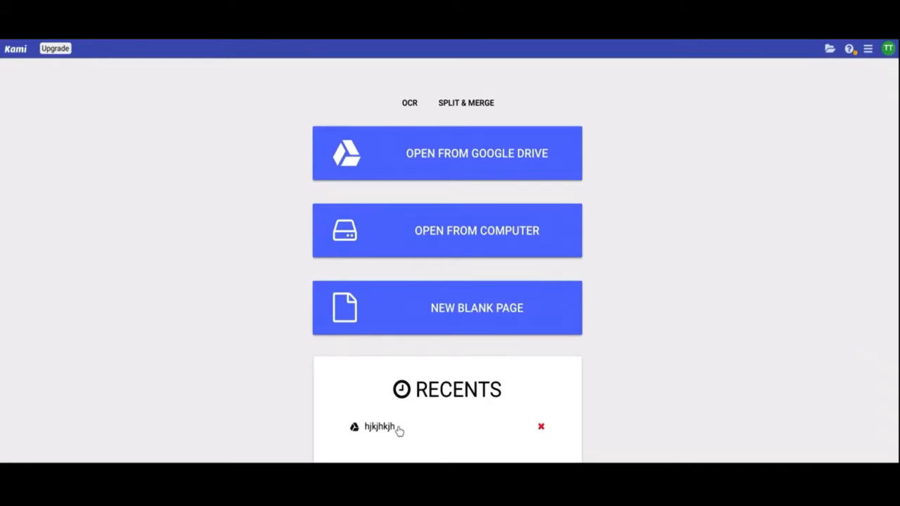
{"action": "left_click", "coordinate": [380, 427]}
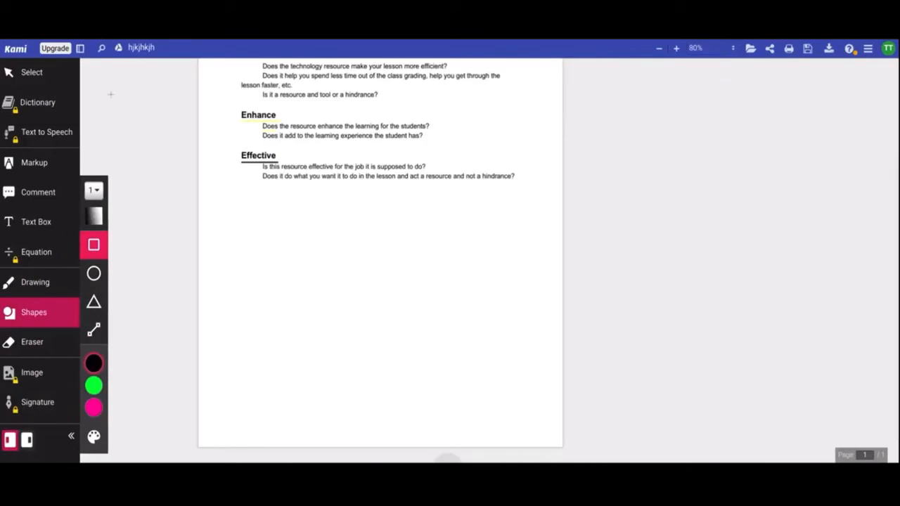
{"action": "mouse_move", "coordinate": [140, 48]}
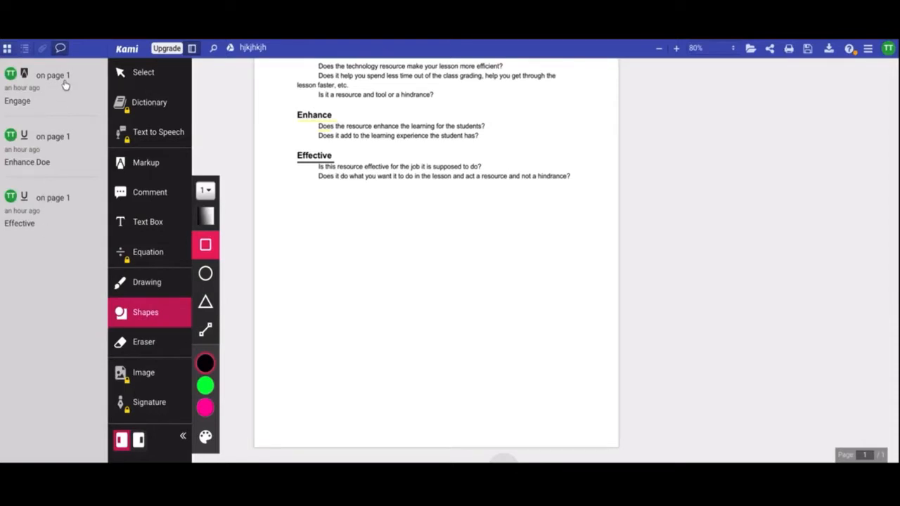
{"action": "mouse_move", "coordinate": [25, 44]}
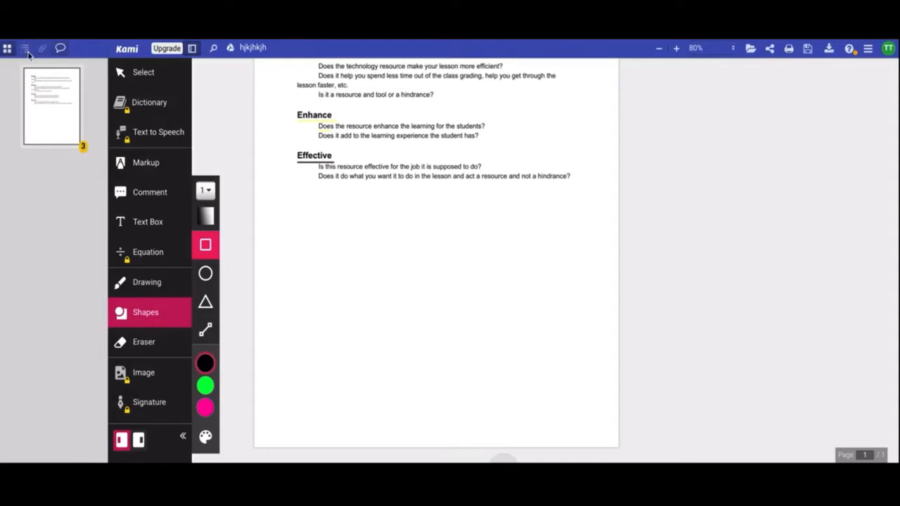
{"action": "mouse_move", "coordinate": [183, 53]}
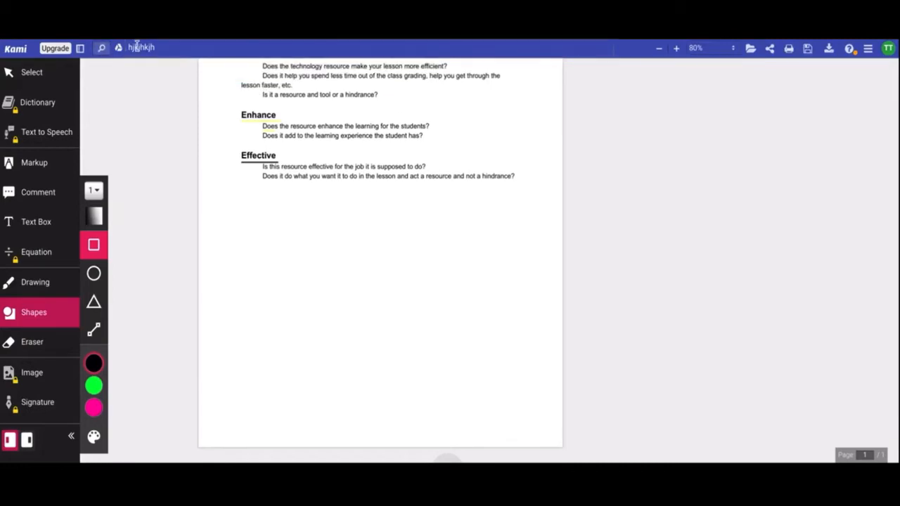
{"action": "mouse_move", "coordinate": [119, 48]}
{"action": "type", "text": "4 E's"}
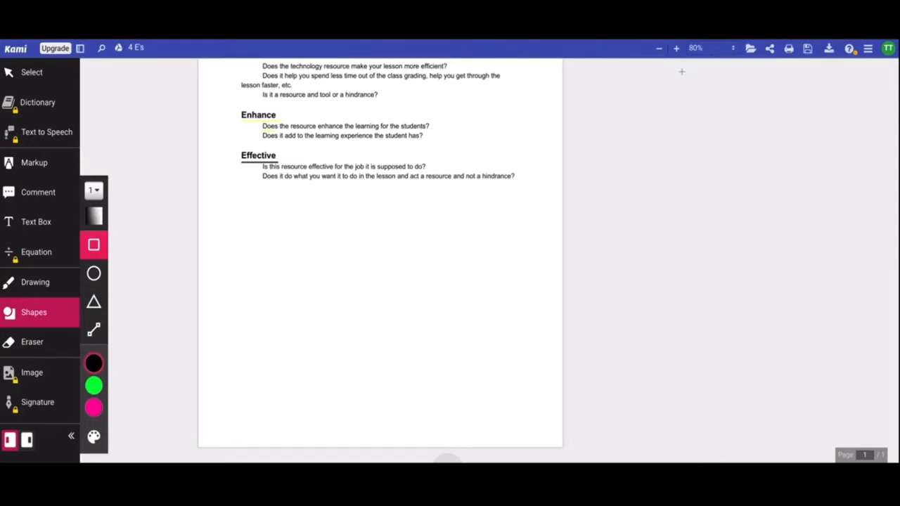
{"action": "left_click", "coordinate": [676, 48]}
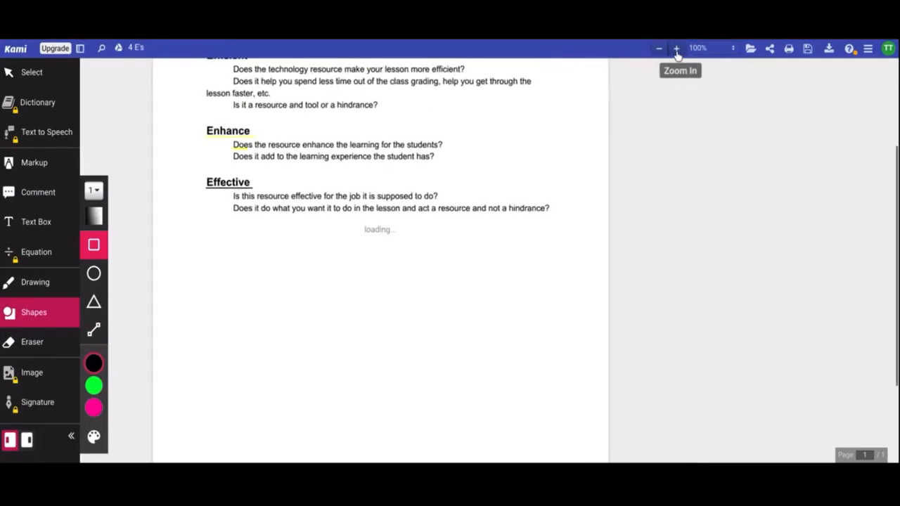
{"action": "left_click", "coordinate": [659, 48]}
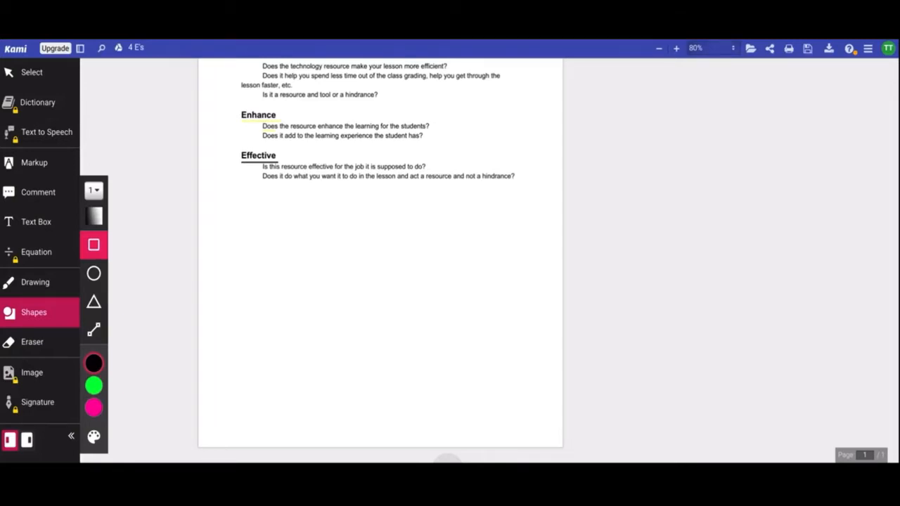
{"action": "mouse_move", "coordinate": [752, 49]}
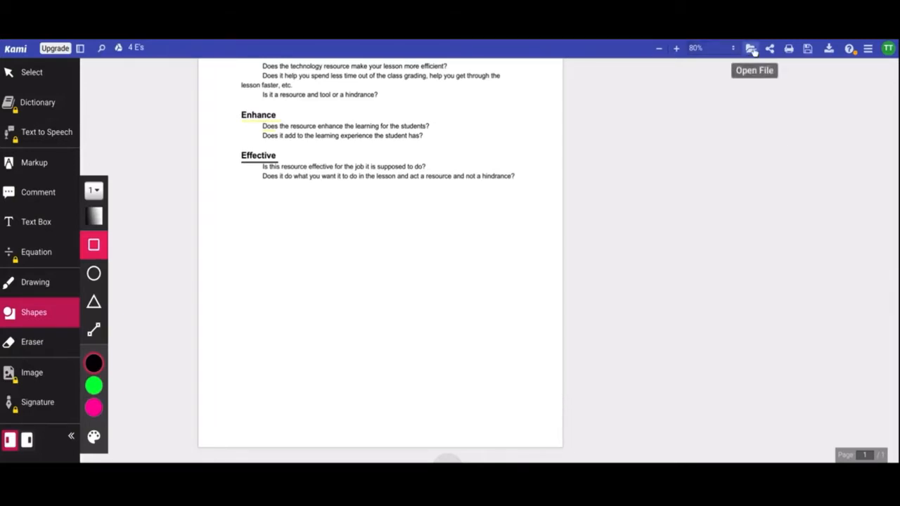
{"action": "mouse_move", "coordinate": [770, 48]}
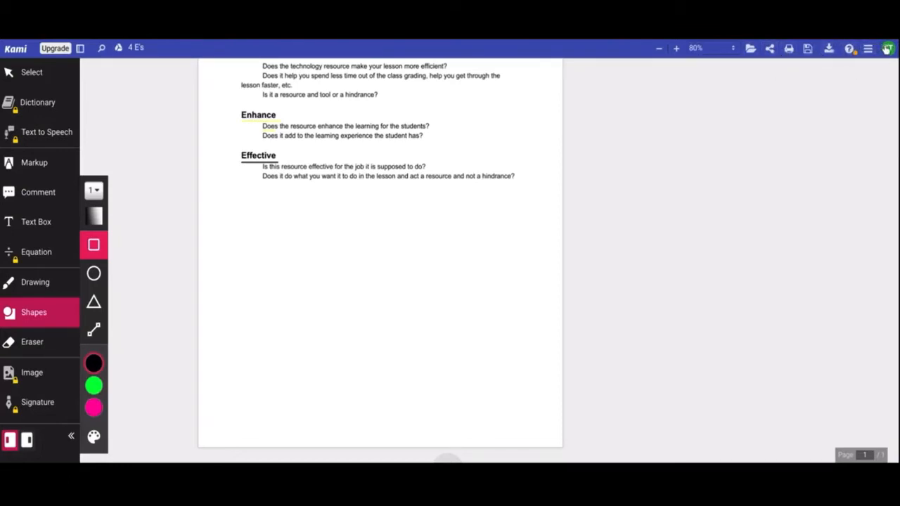
Step: Scroll the page up, expand the tool names and switch back to the text-selection arrow
{"action": "scroll", "scroll_direction": "up", "scroll_amount": 3}
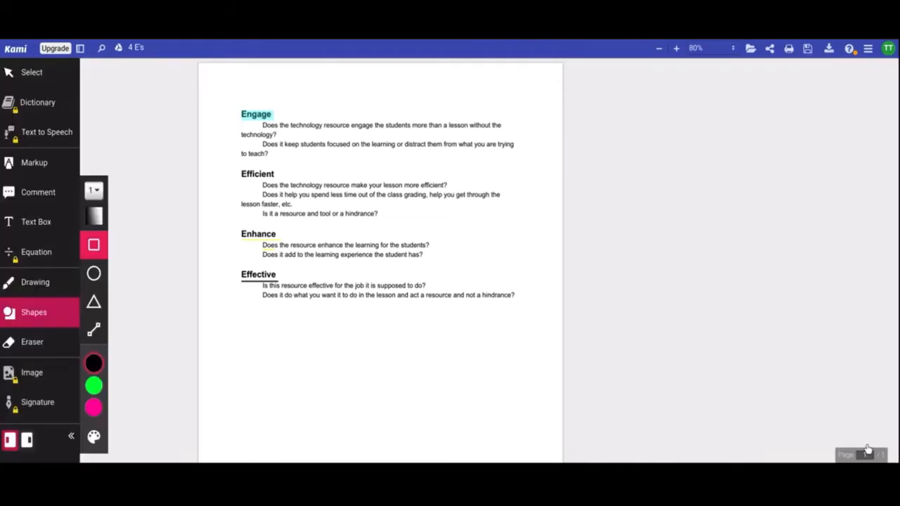
{"action": "mouse_move", "coordinate": [70, 441]}
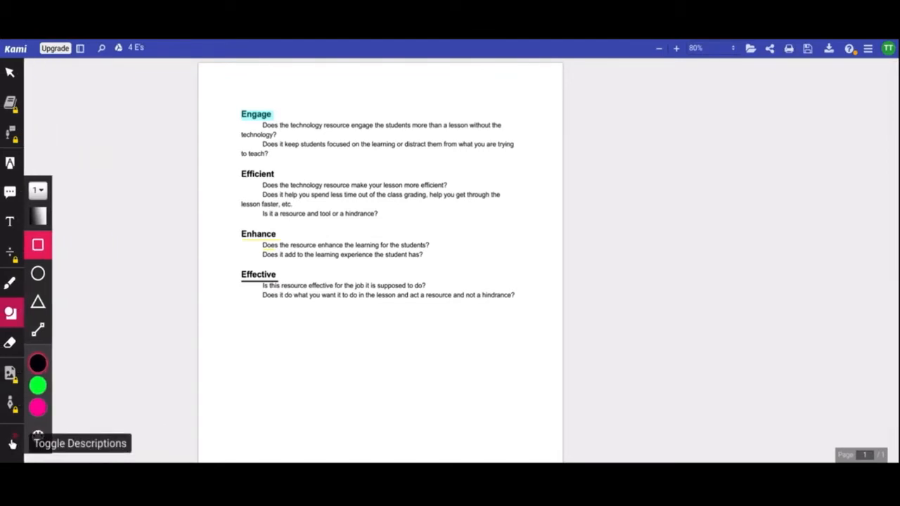
{"action": "left_click", "coordinate": [11, 443]}
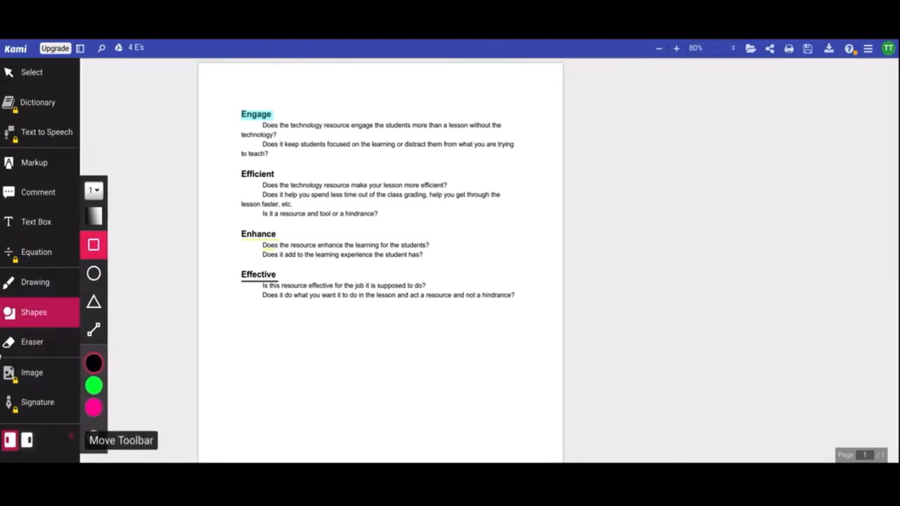
{"action": "left_click", "coordinate": [31, 72]}
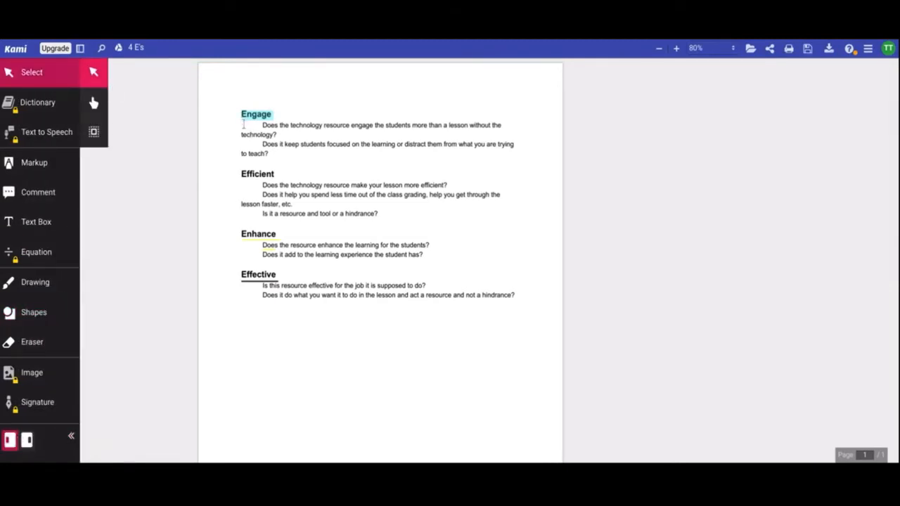
Step: Select the Engage and Efficient section text, then pan the page back into place
{"action": "left_click_drag", "start_coordinate": [243, 125], "coordinate": [391, 214]}
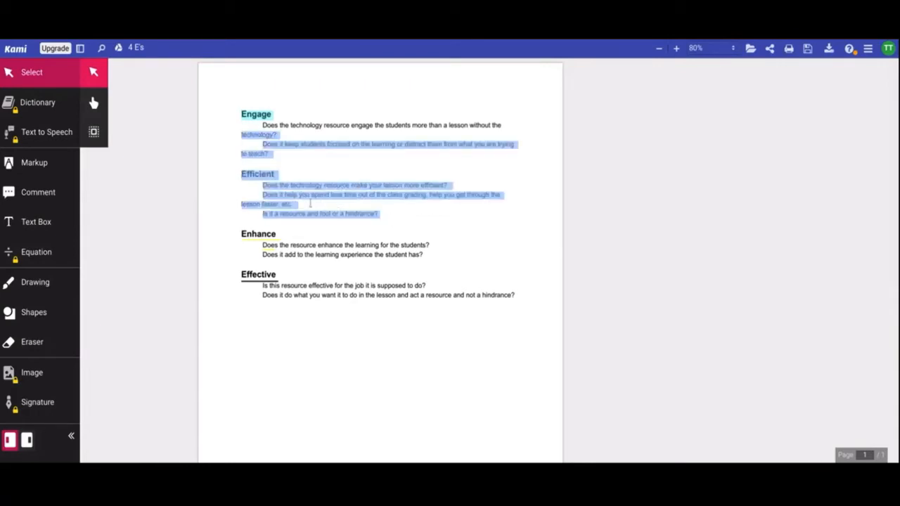
{"action": "mouse_move", "coordinate": [178, 116]}
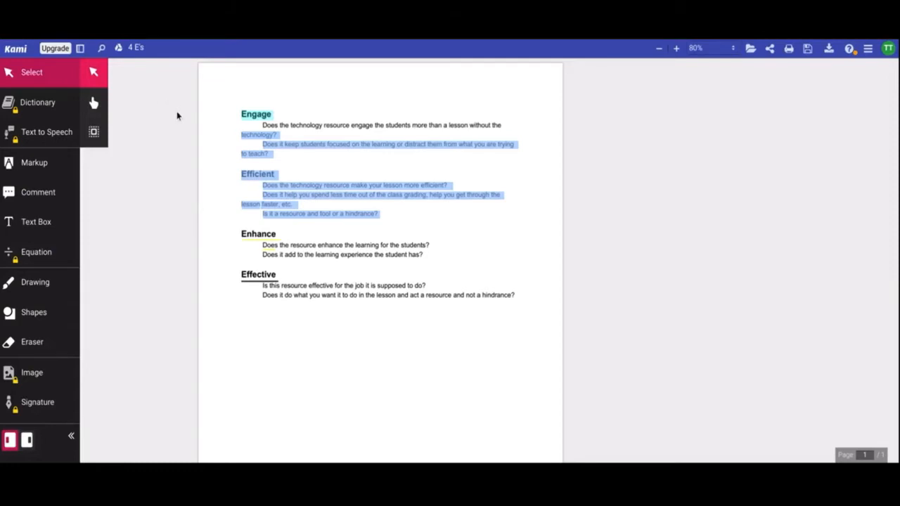
{"action": "mouse_move", "coordinate": [94, 103]}
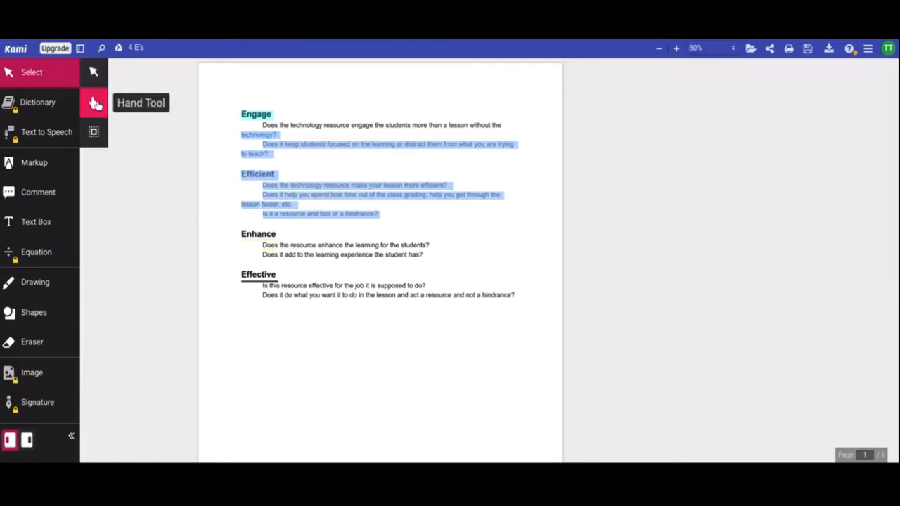
{"action": "mouse_move", "coordinate": [421, 106]}
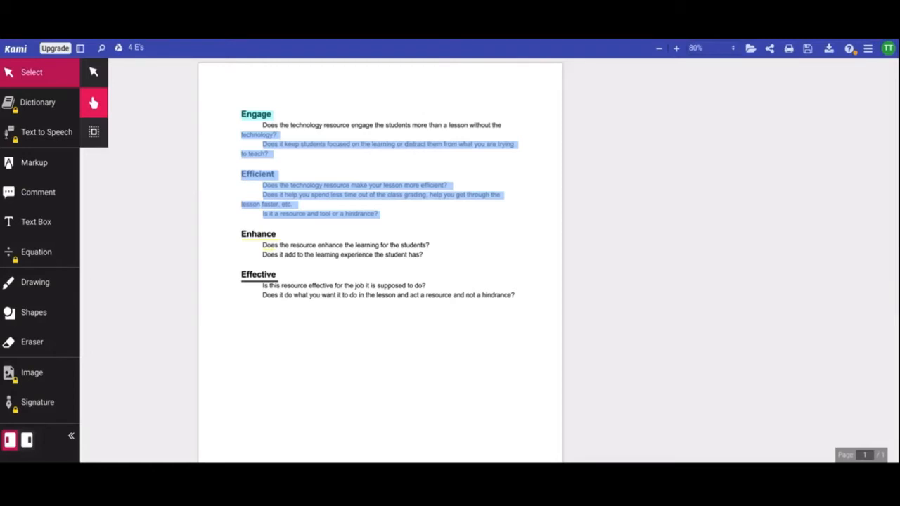
{"action": "scroll", "scroll_direction": "down", "scroll_amount": 3}
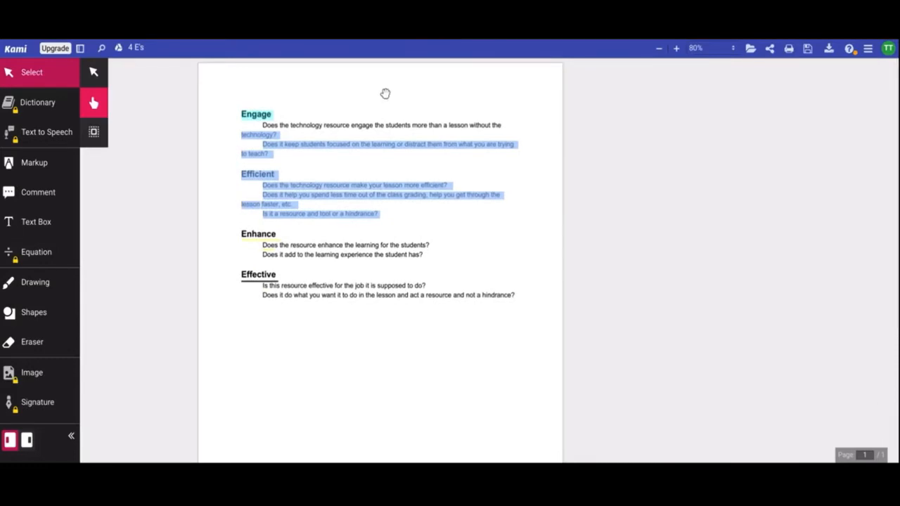
{"action": "scroll", "scroll_direction": "up", "scroll_amount": 3}
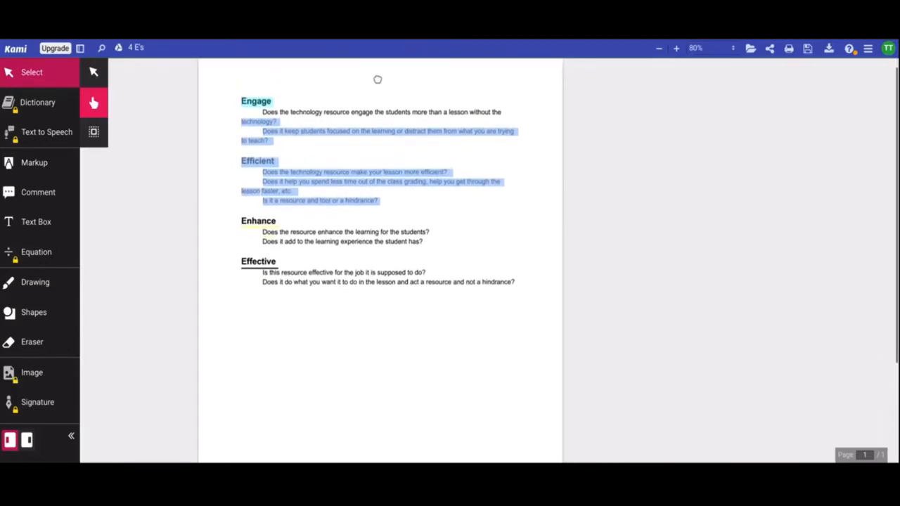
{"action": "scroll", "scroll_direction": "up", "scroll_amount": 3}
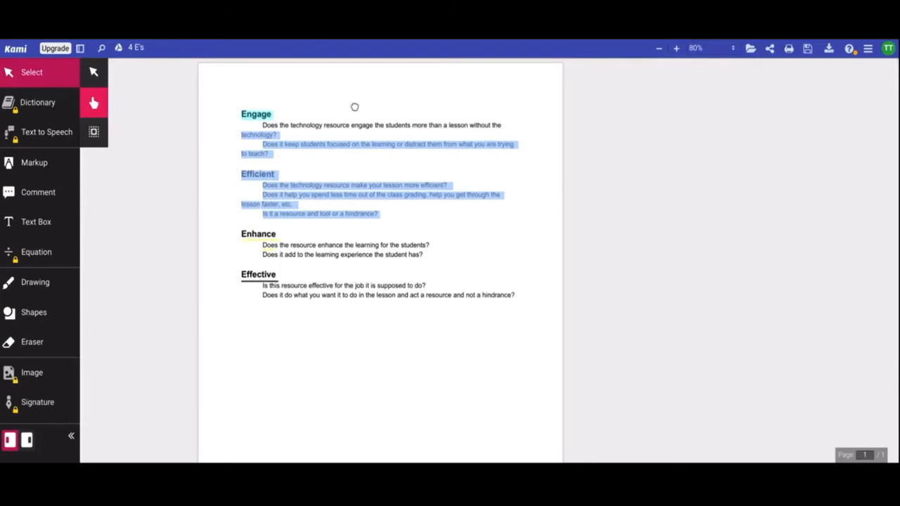
{"action": "mouse_move", "coordinate": [444, 170]}
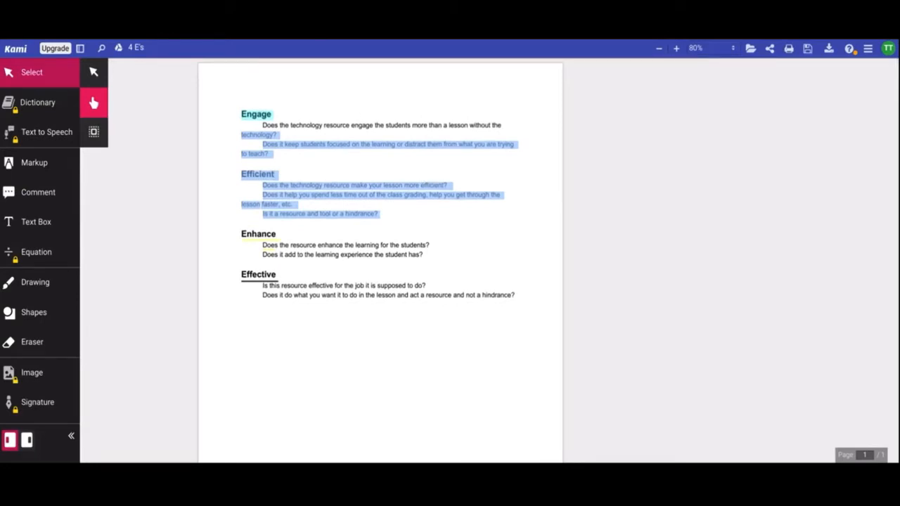
{"action": "scroll", "scroll_direction": "up", "scroll_amount": 3}
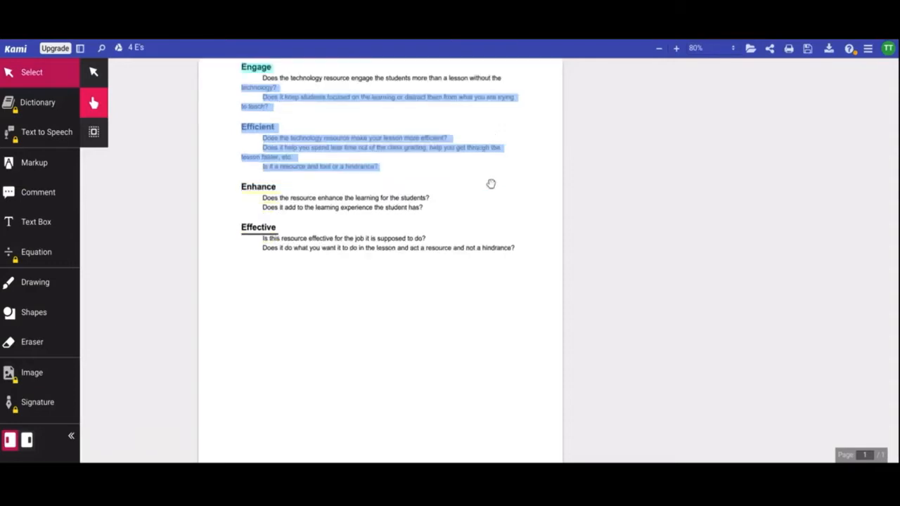
{"action": "scroll", "scroll_direction": "up", "scroll_amount": 3}
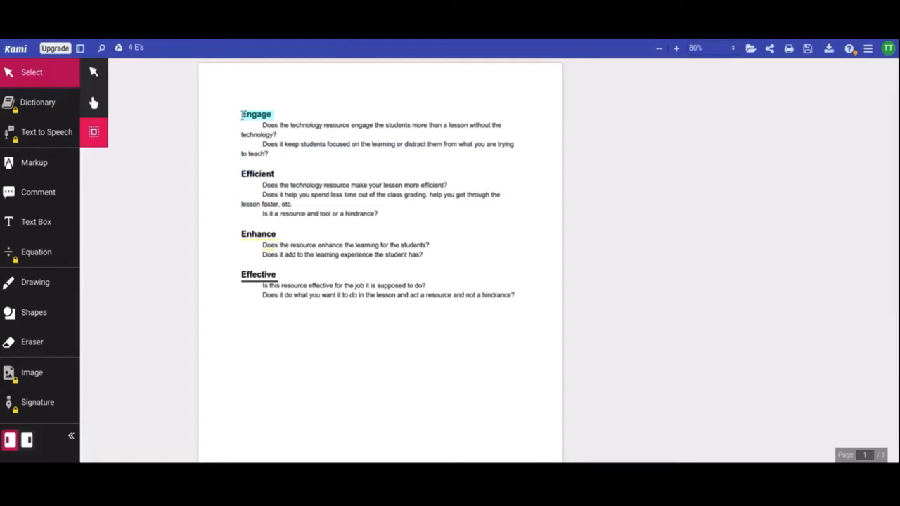
{"action": "left_click_drag", "start_coordinate": [241, 113], "coordinate": [407, 216]}
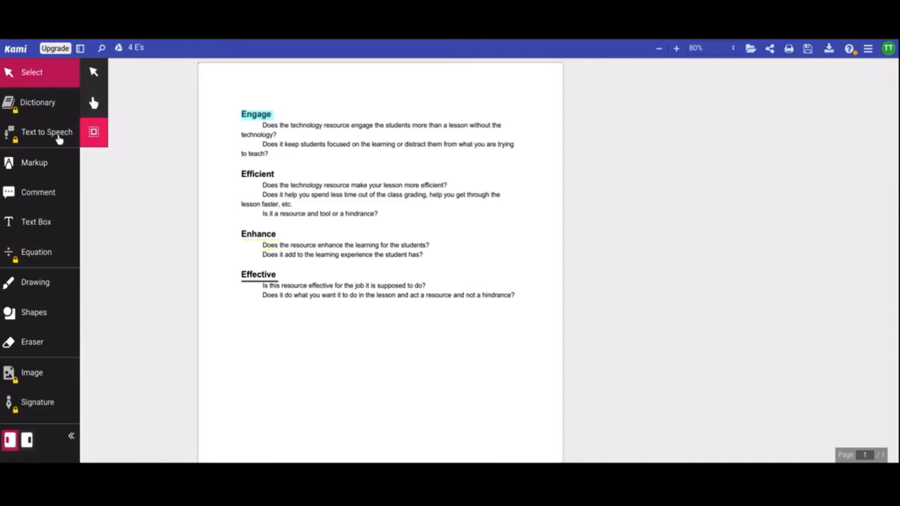
{"action": "mouse_move", "coordinate": [39, 225]}
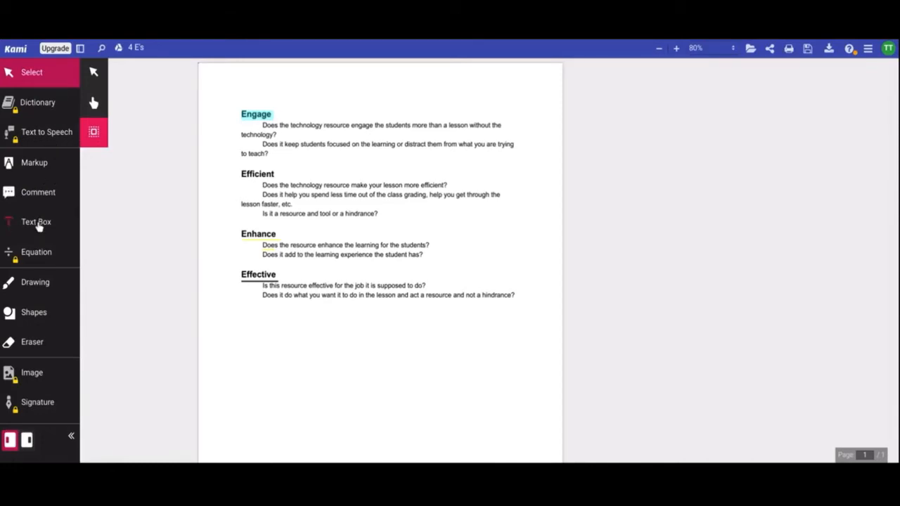
{"action": "mouse_move", "coordinate": [51, 105]}
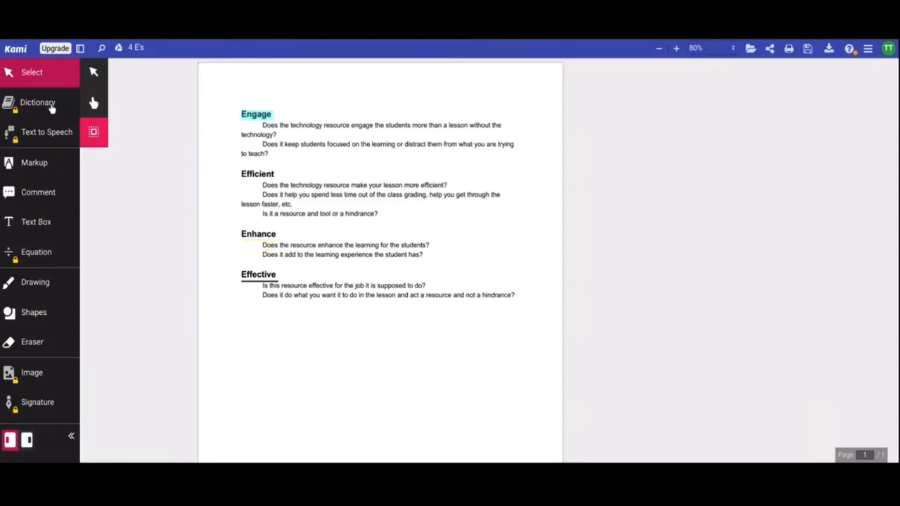
{"action": "mouse_move", "coordinate": [69, 138]}
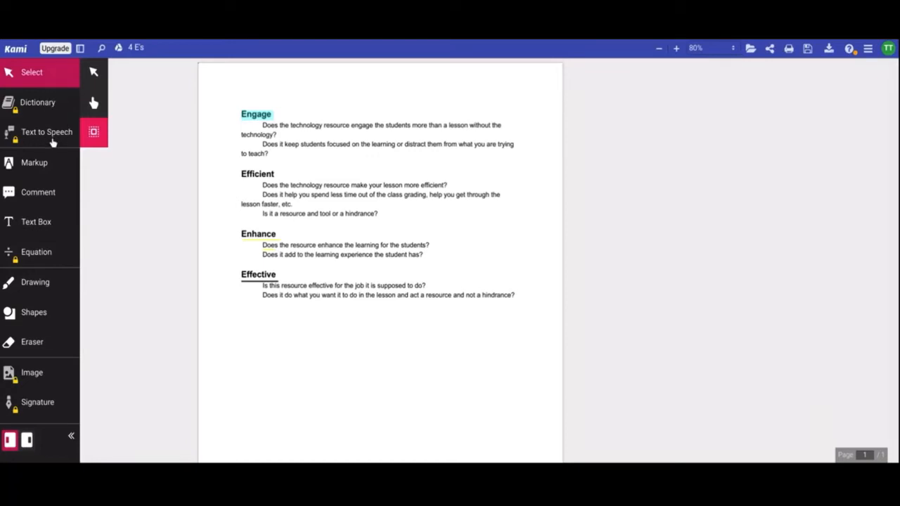
{"action": "mouse_move", "coordinate": [46, 256]}
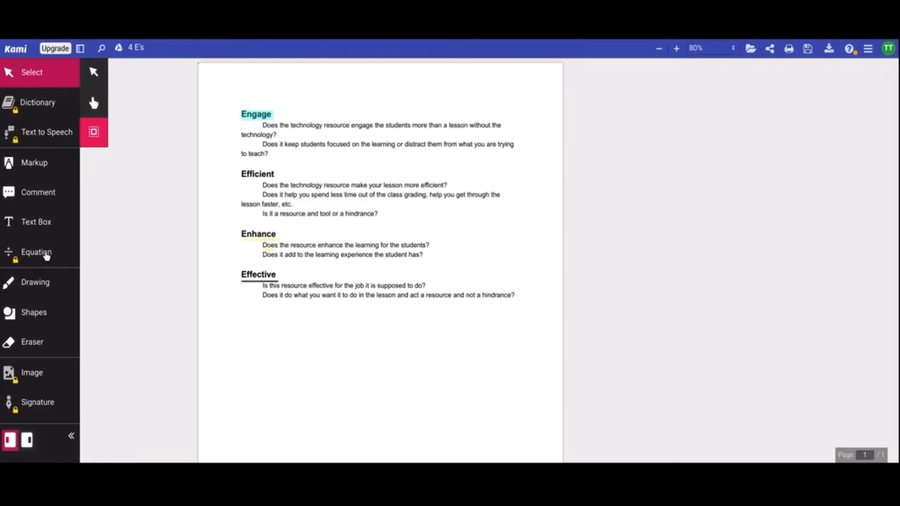
{"action": "mouse_move", "coordinate": [106, 400]}
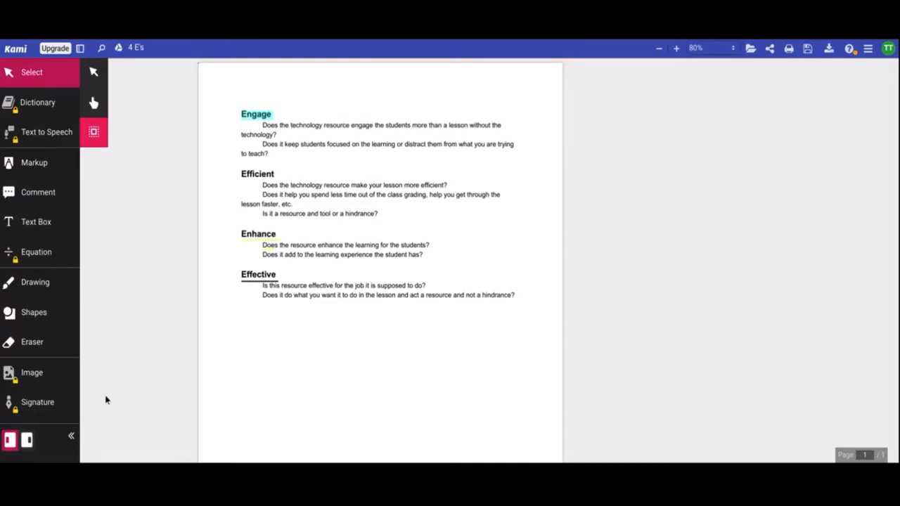
{"action": "mouse_move", "coordinate": [51, 378]}
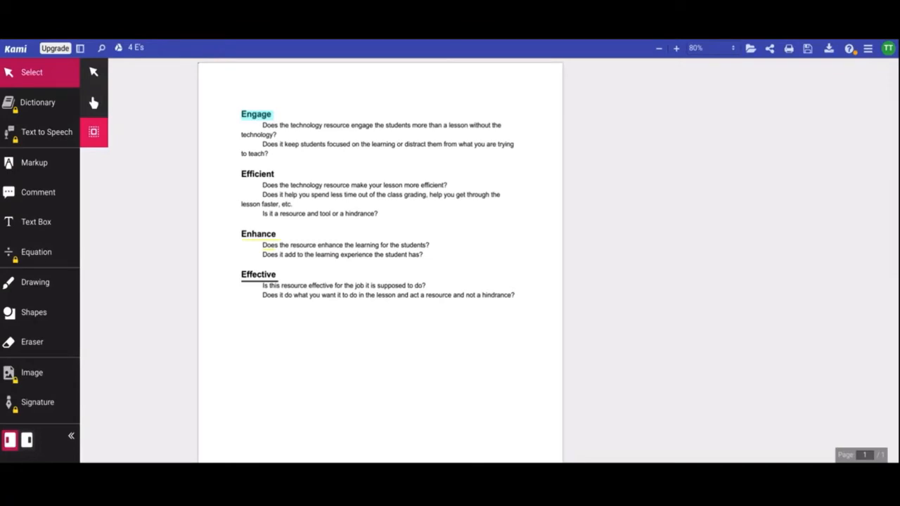
{"action": "mouse_move", "coordinate": [54, 261]}
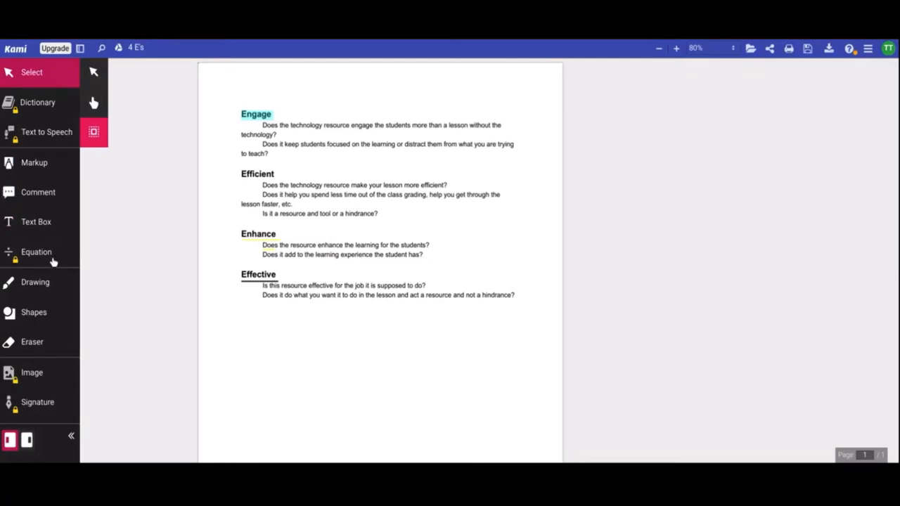
{"action": "mouse_move", "coordinate": [83, 214]}
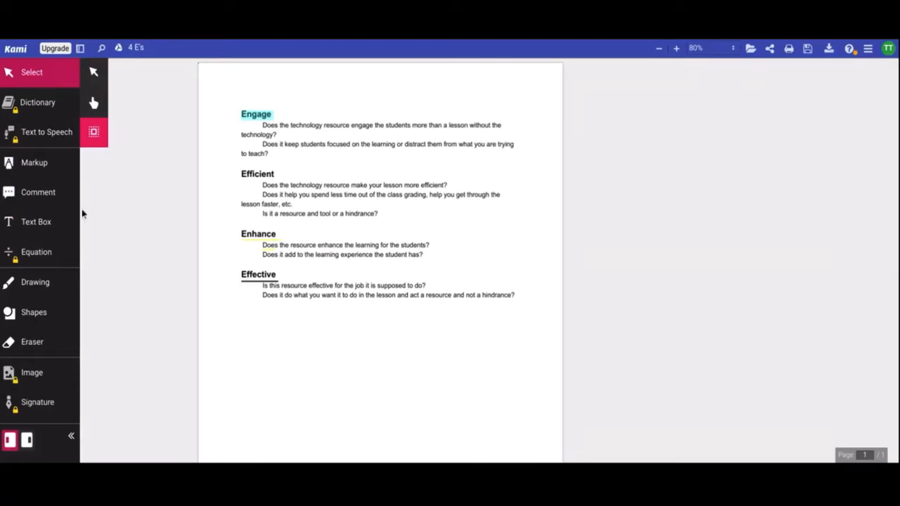
Step: Scroll to the bottom of the page where the Effective section ends
{"action": "scroll", "scroll_direction": "down", "scroll_amount": 3}
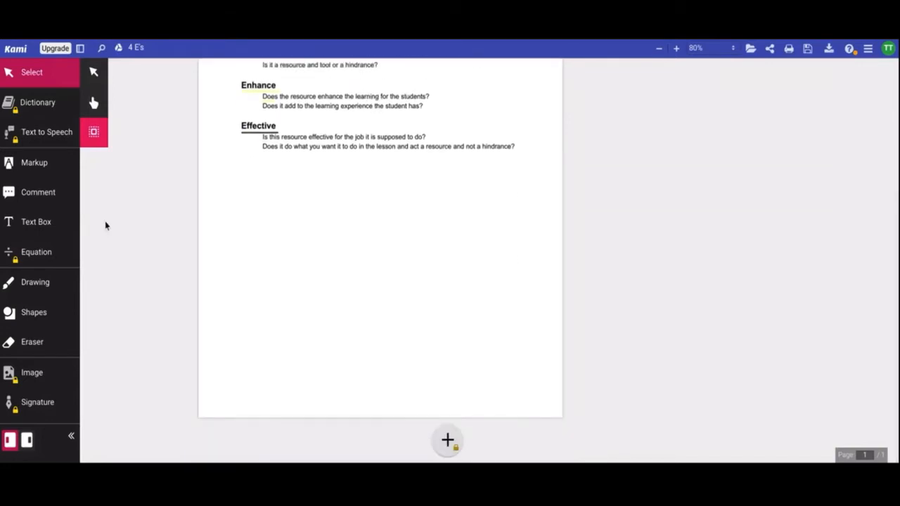
{"action": "mouse_move", "coordinate": [448, 441]}
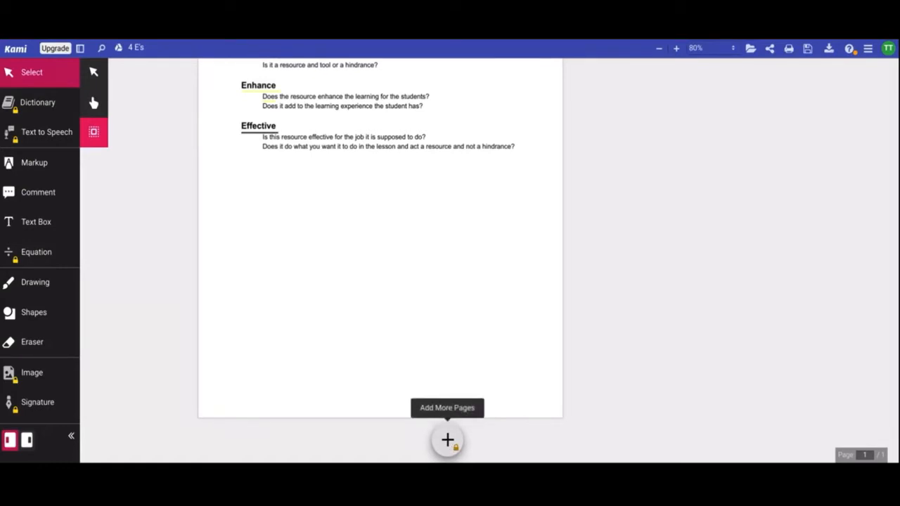
{"action": "mouse_move", "coordinate": [448, 440]}
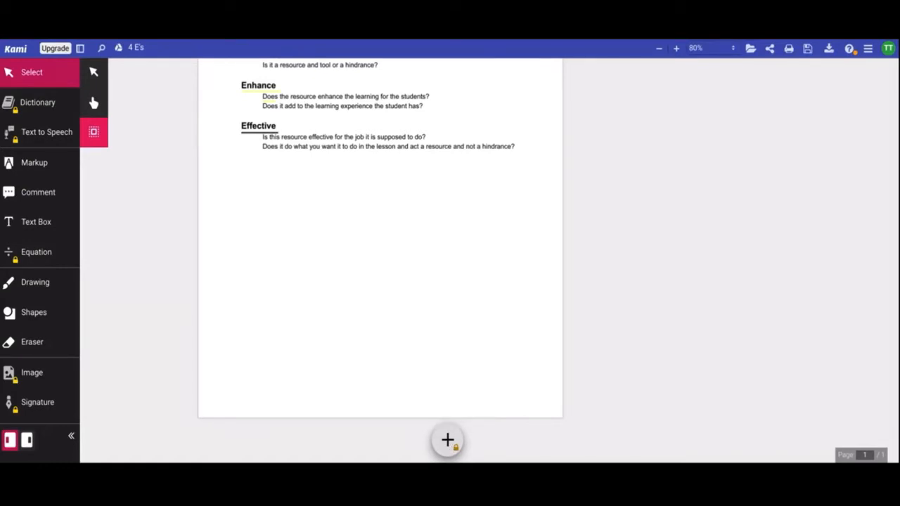
{"action": "mouse_move", "coordinate": [121, 245]}
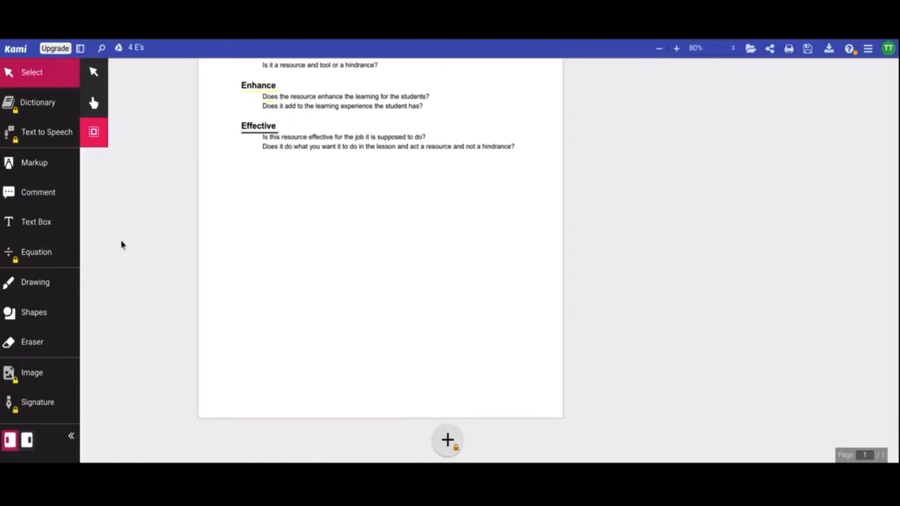
{"action": "mouse_move", "coordinate": [33, 163]}
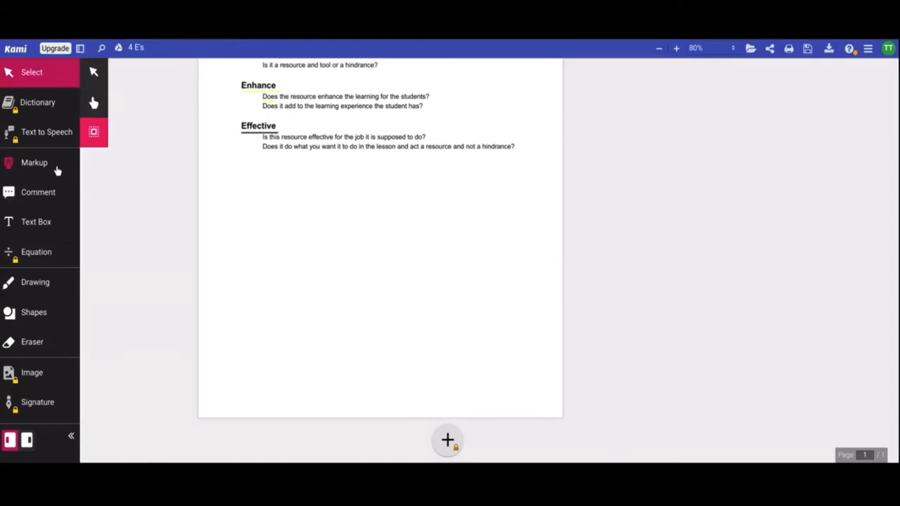
Step: Mark part of the first Effective question in red and draw a pink highlight box below the section
{"action": "left_click", "coordinate": [35, 163]}
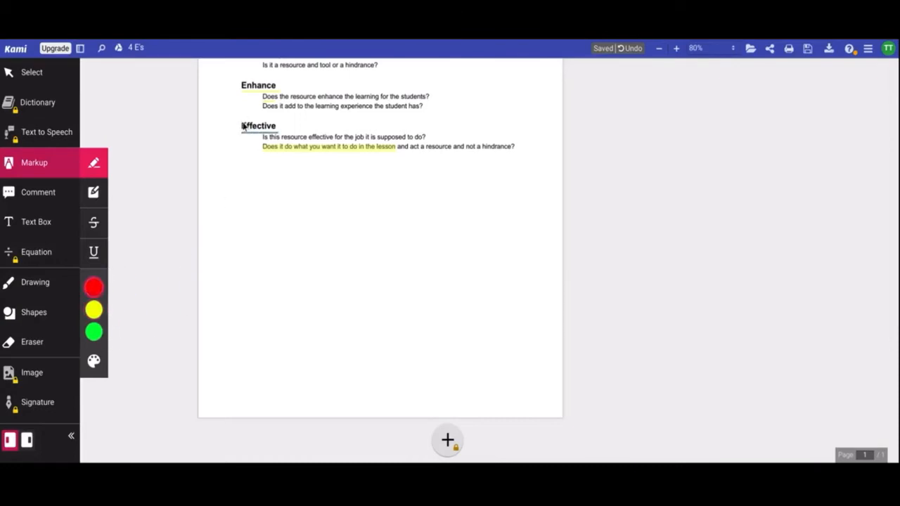
{"action": "left_click_drag", "start_coordinate": [267, 136], "coordinate": [331, 136]}
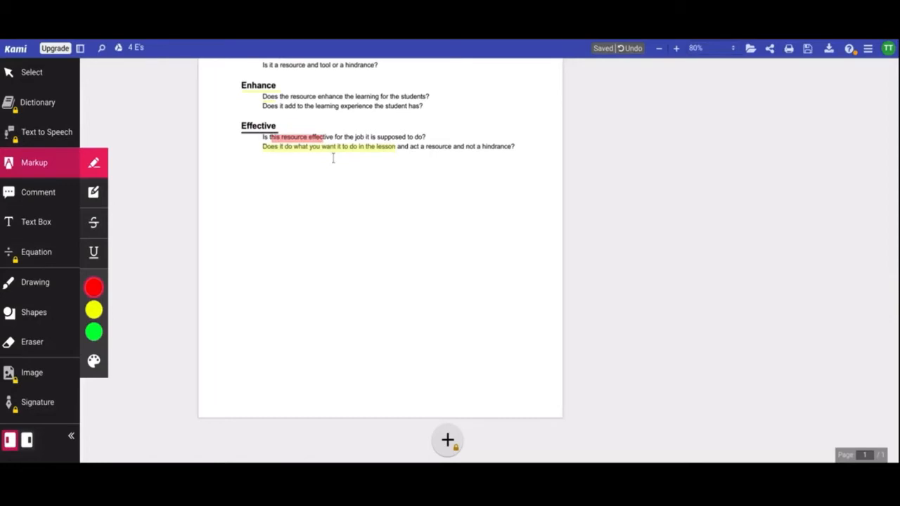
{"action": "mouse_move", "coordinate": [94, 193]}
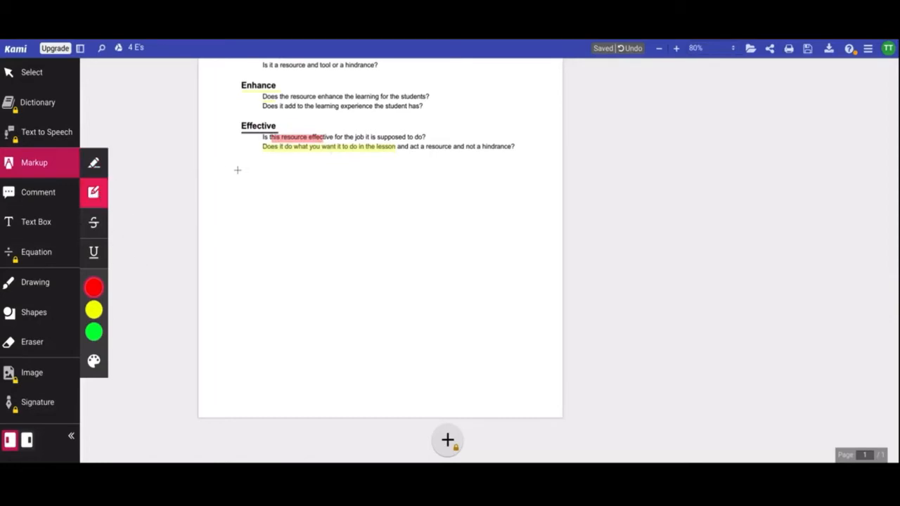
{"action": "left_click_drag", "start_coordinate": [244, 176], "coordinate": [541, 368]}
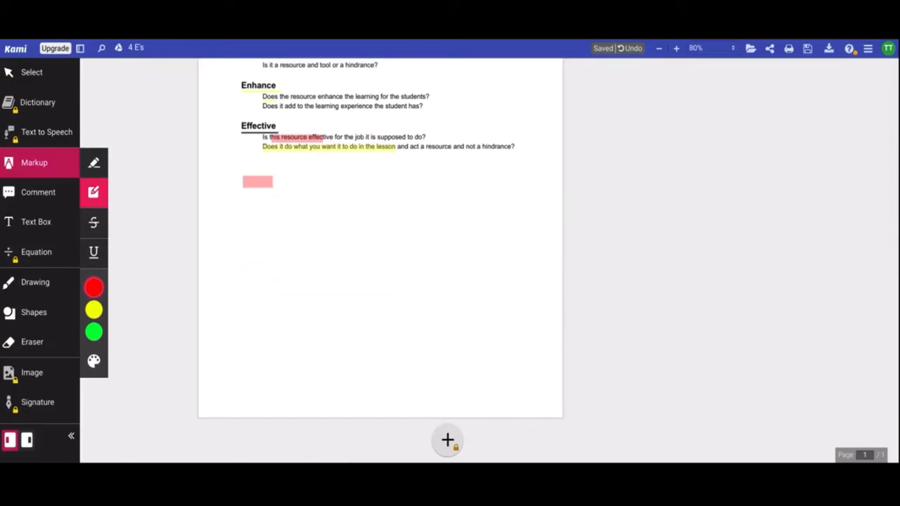
{"action": "mouse_move", "coordinate": [235, 228]}
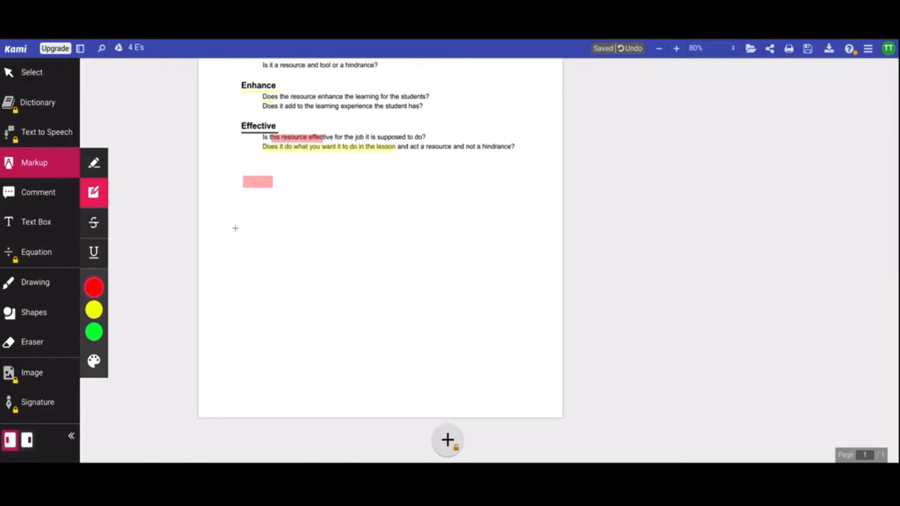
{"action": "mouse_move", "coordinate": [93, 223]}
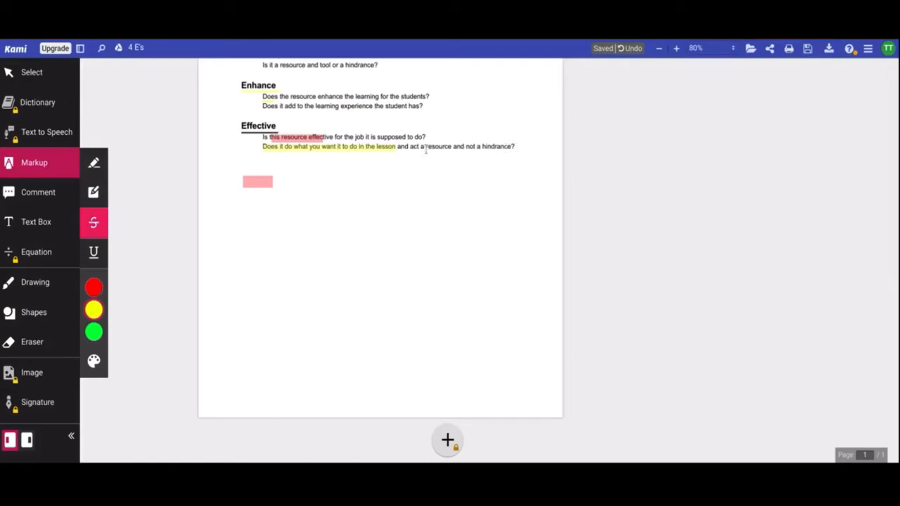
Step: Strike through the end of the last Effective question in yellow and open its attached comment
{"action": "left_click_drag", "start_coordinate": [426, 147], "coordinate": [515, 146]}
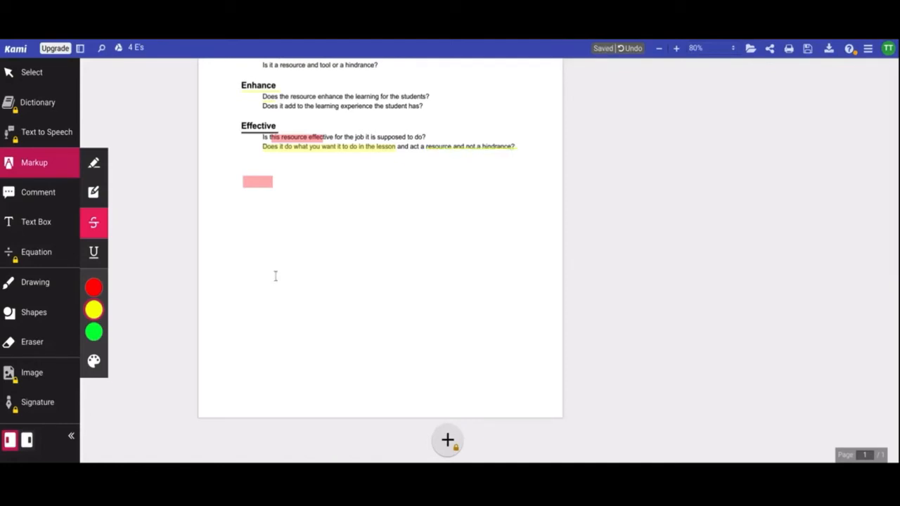
{"action": "mouse_move", "coordinate": [93, 193]}
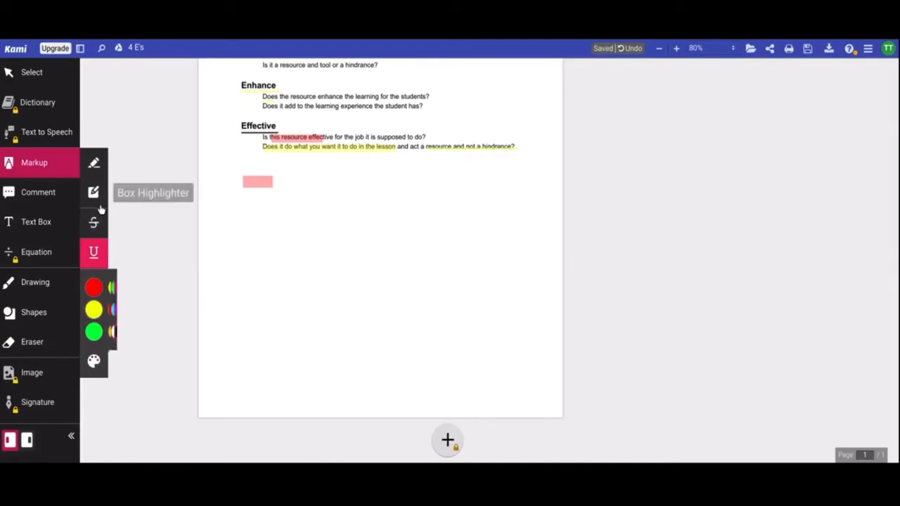
{"action": "mouse_move", "coordinate": [280, 173]}
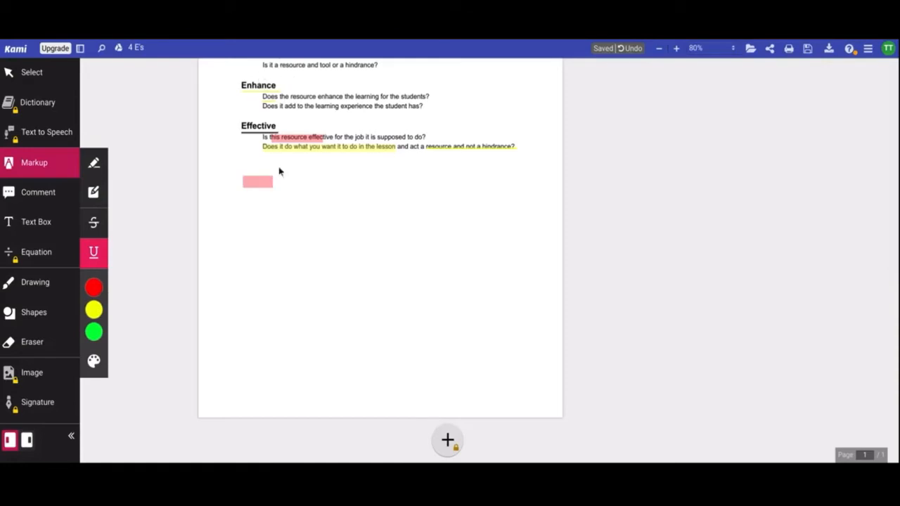
{"action": "left_click", "coordinate": [257, 181]}
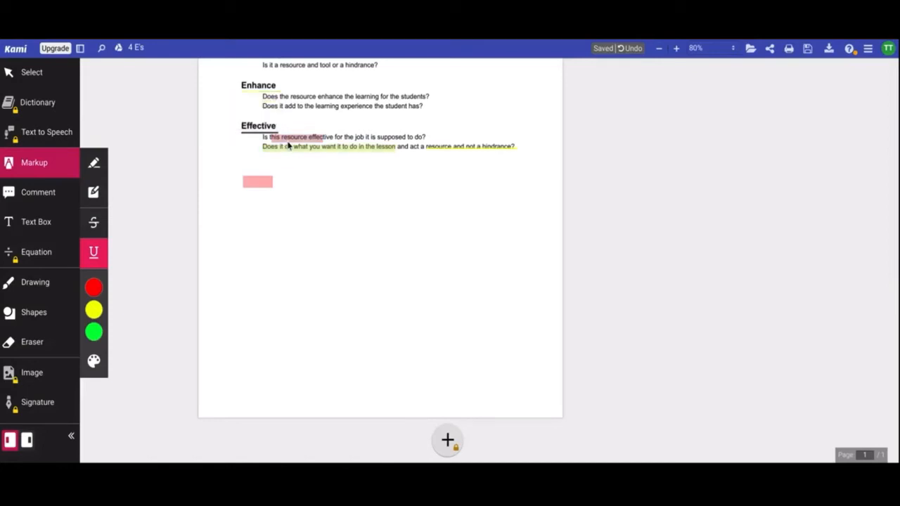
{"action": "left_click", "coordinate": [274, 137]}
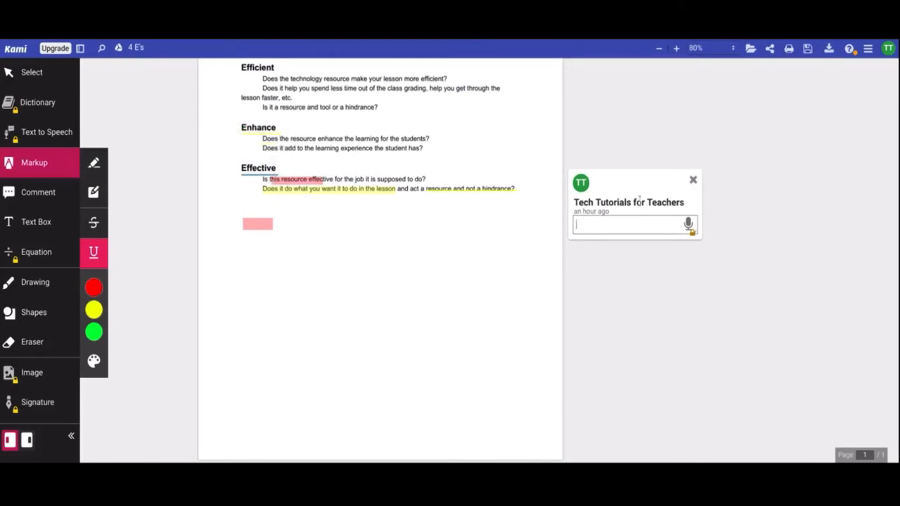
Step: Delete the Effective highlights, the Engage heading highlight and the pink box
{"action": "left_click", "coordinate": [693, 181]}
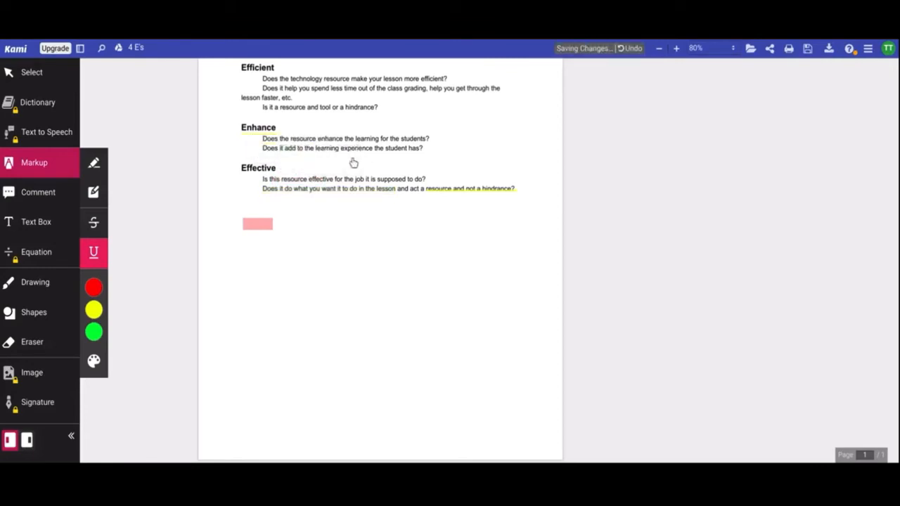
{"action": "left_click", "coordinate": [345, 148]}
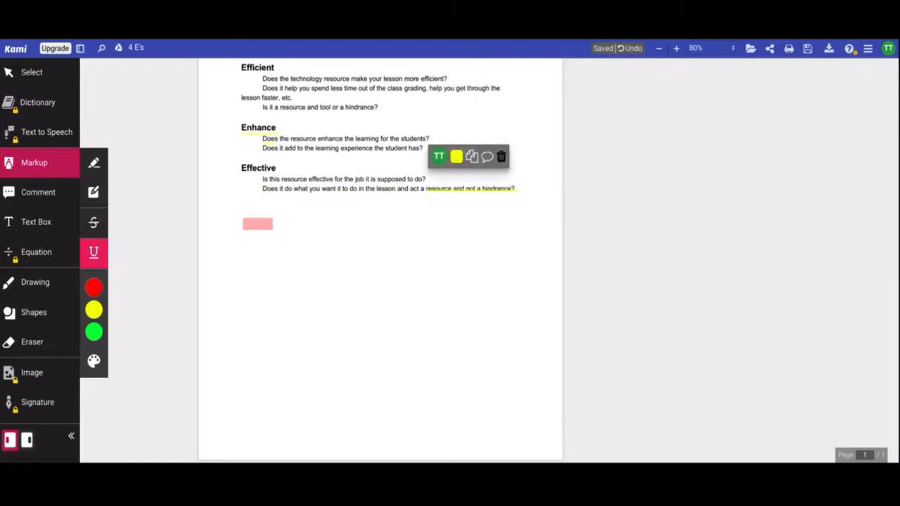
{"action": "mouse_move", "coordinate": [501, 155]}
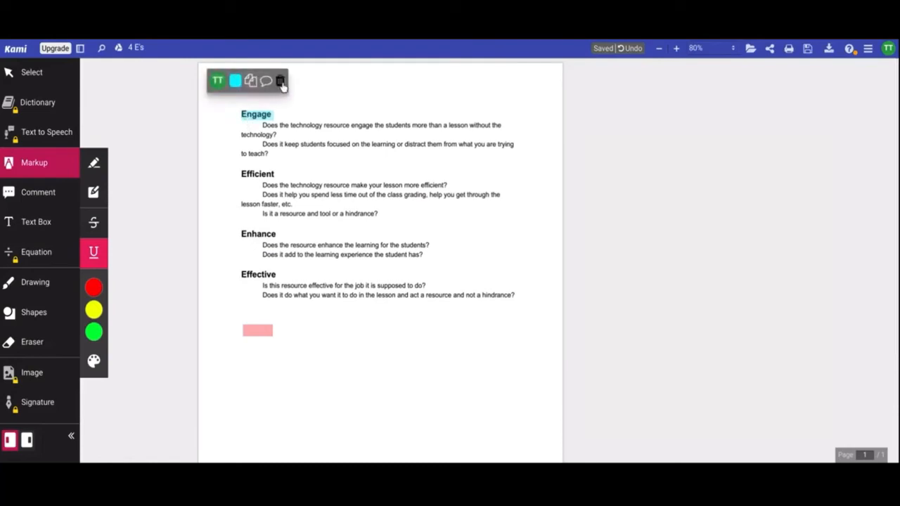
{"action": "left_click", "coordinate": [258, 330]}
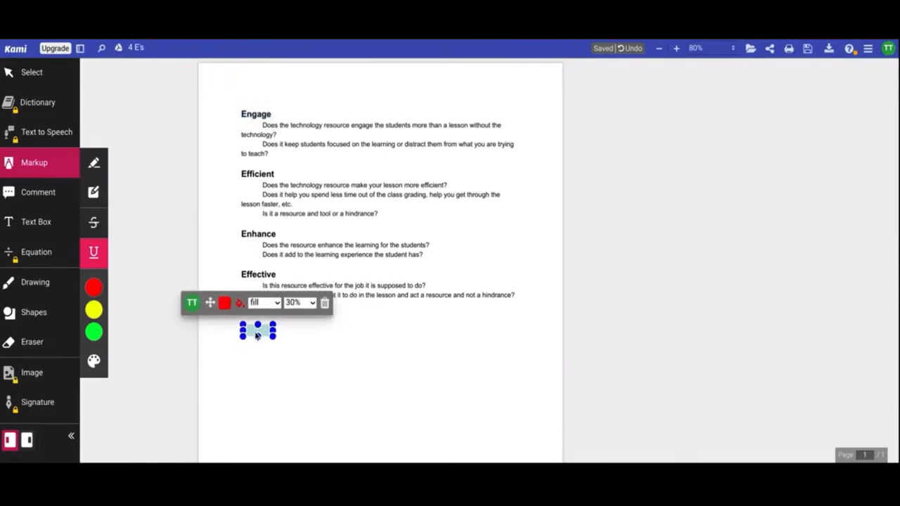
{"action": "left_click", "coordinate": [240, 302]}
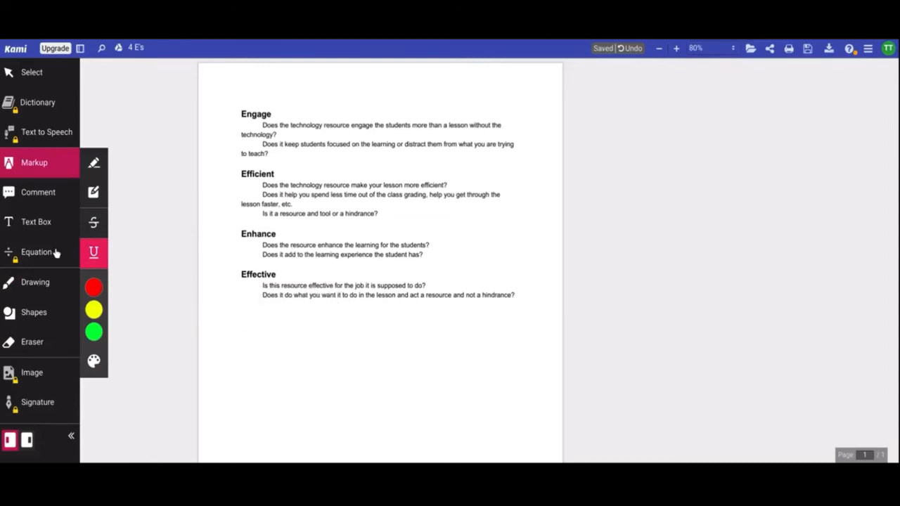
Step: Start a comment on the whole Effective section, then discard it empty
{"action": "left_click", "coordinate": [38, 192]}
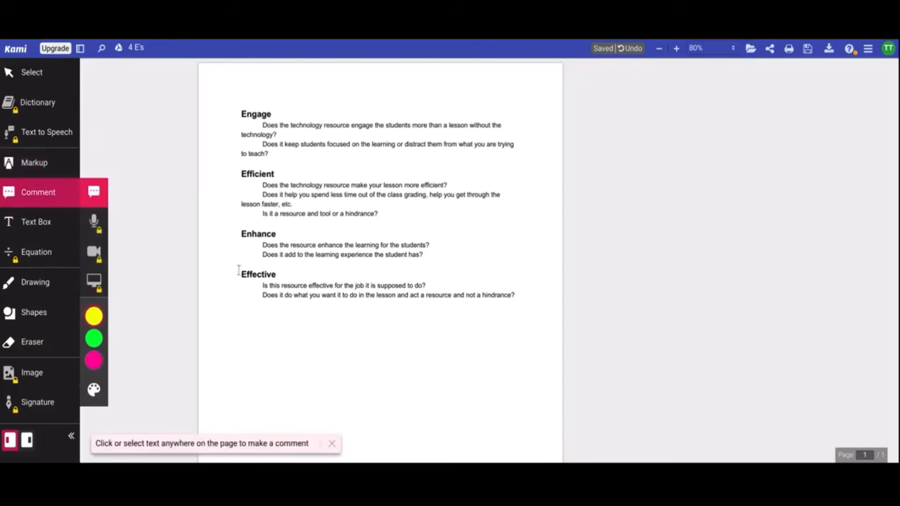
{"action": "left_click_drag", "start_coordinate": [241, 274], "coordinate": [515, 295]}
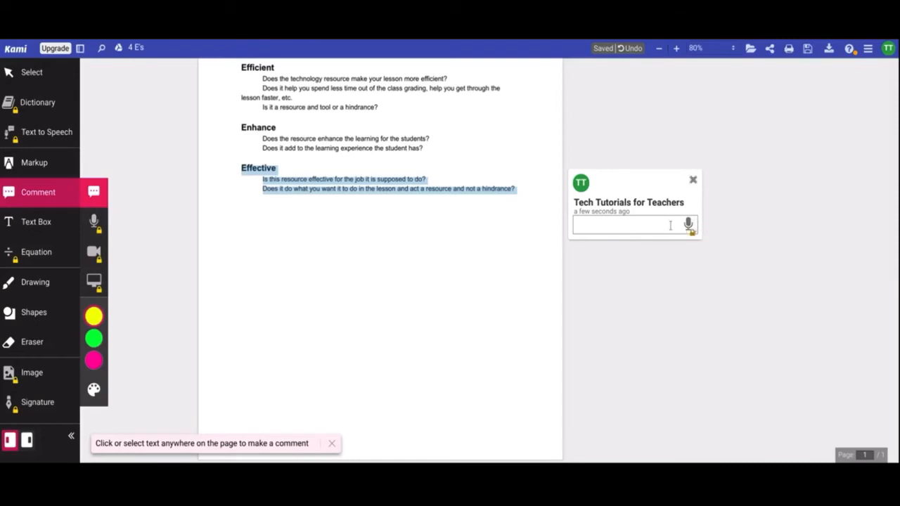
{"action": "mouse_move", "coordinate": [688, 224]}
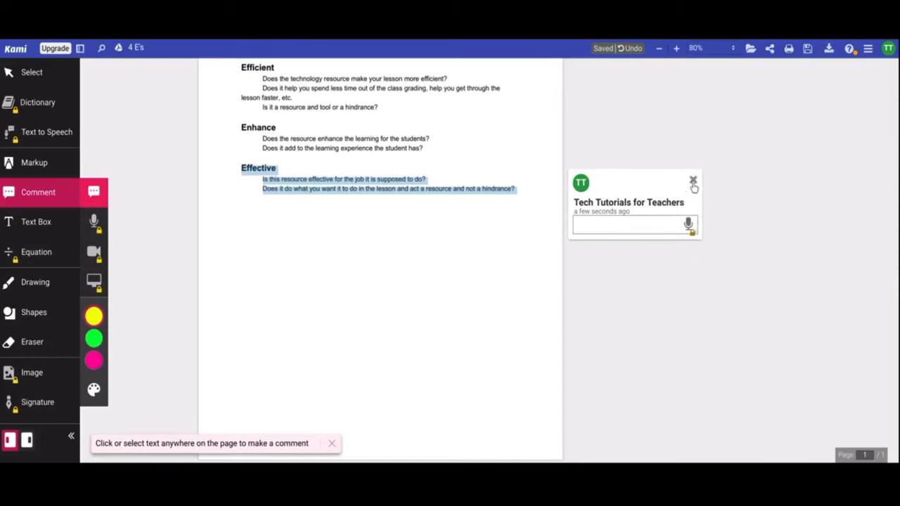
{"action": "left_click", "coordinate": [693, 182]}
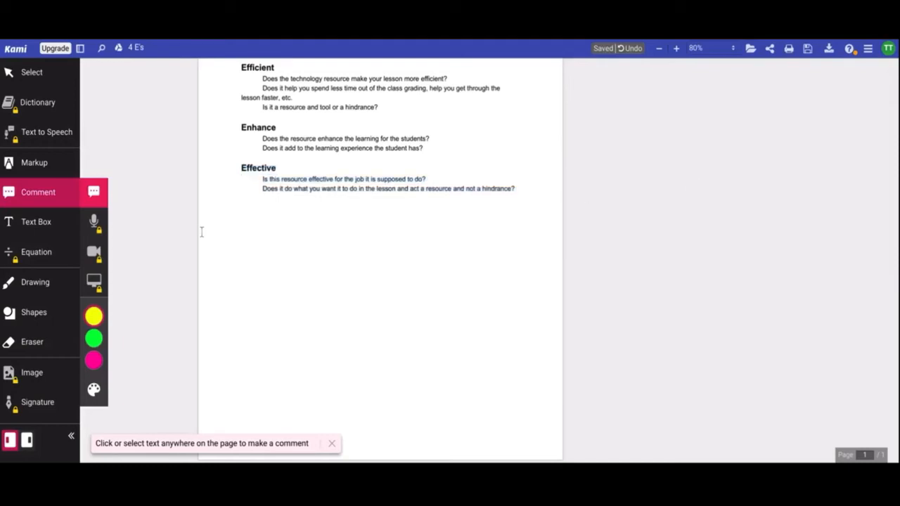
{"action": "mouse_move", "coordinate": [94, 252]}
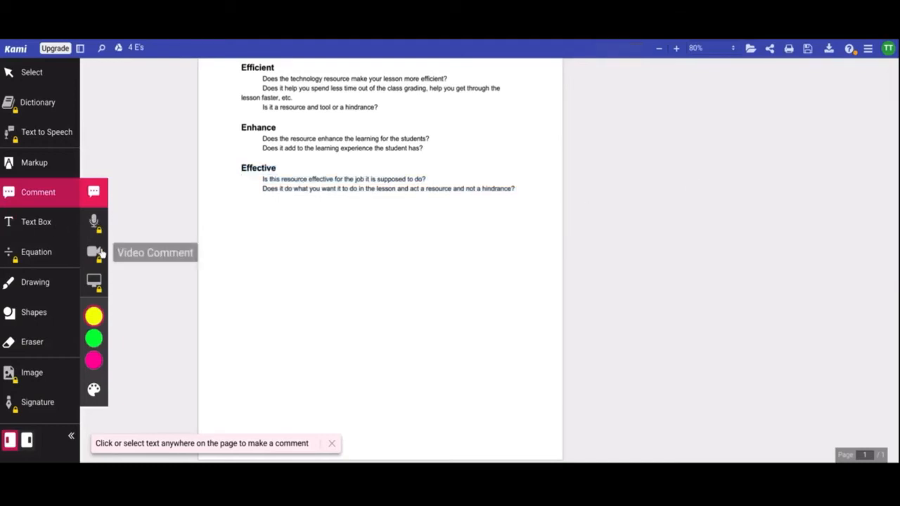
{"action": "mouse_move", "coordinate": [94, 281]}
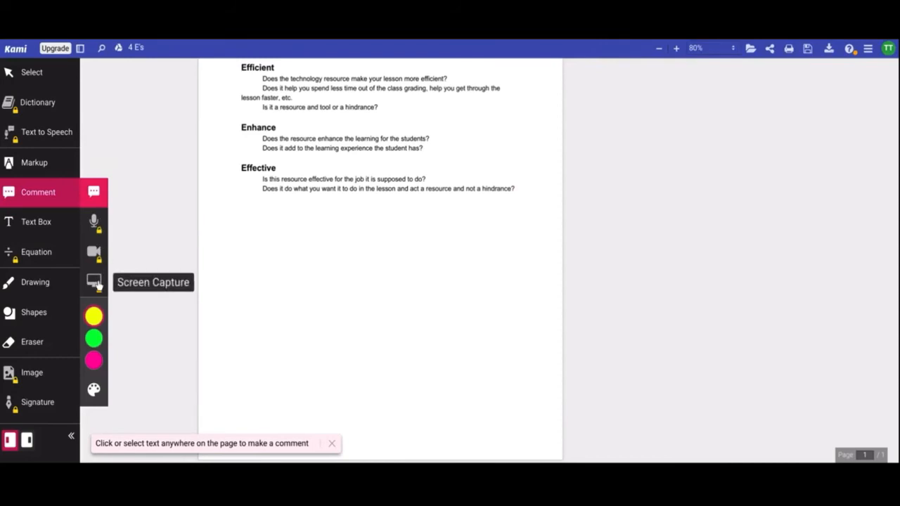
{"action": "mouse_move", "coordinate": [94, 221]}
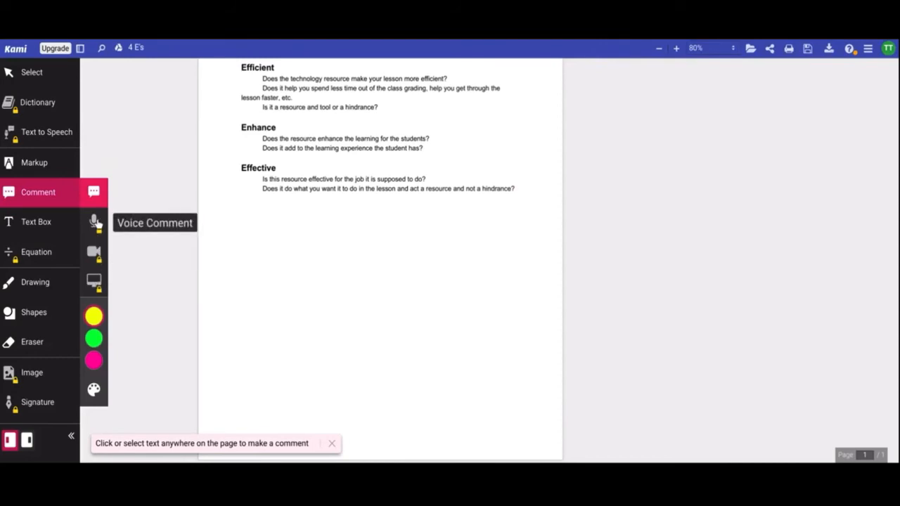
{"action": "mouse_move", "coordinate": [94, 253]}
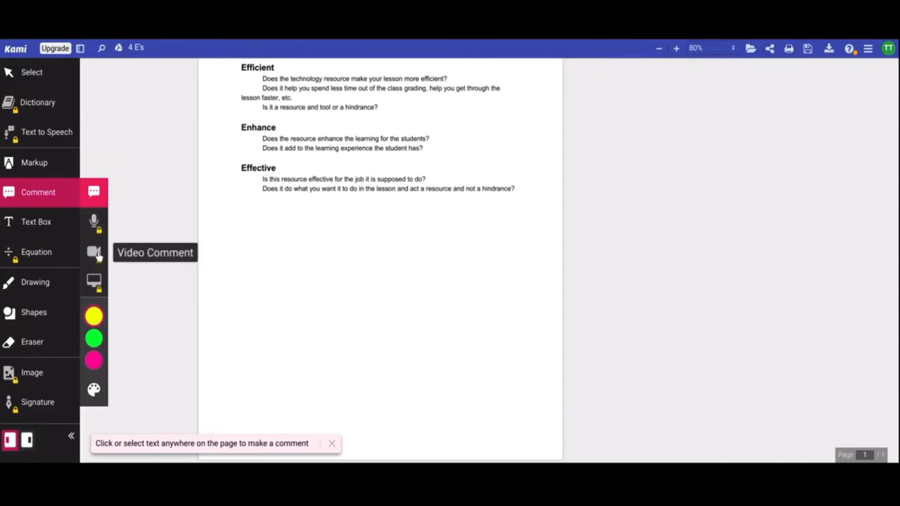
{"action": "mouse_move", "coordinate": [94, 281]}
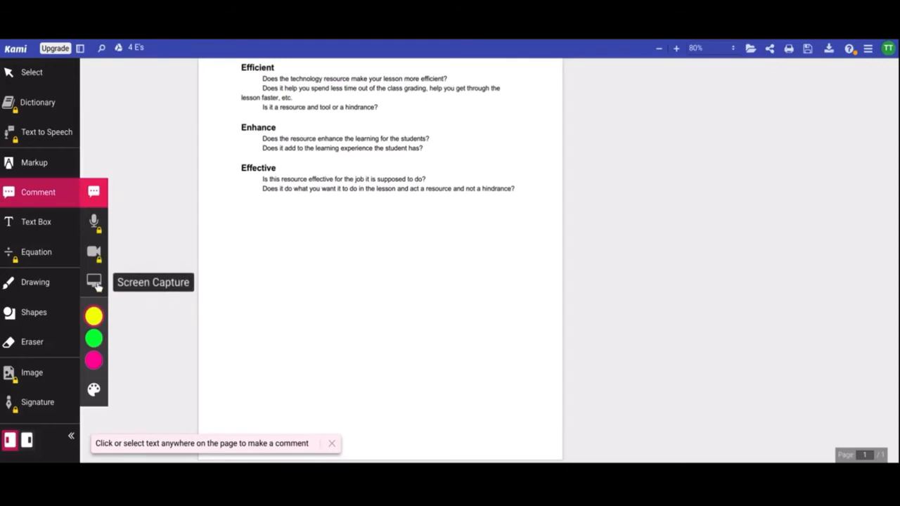
{"action": "mouse_move", "coordinate": [55, 227]}
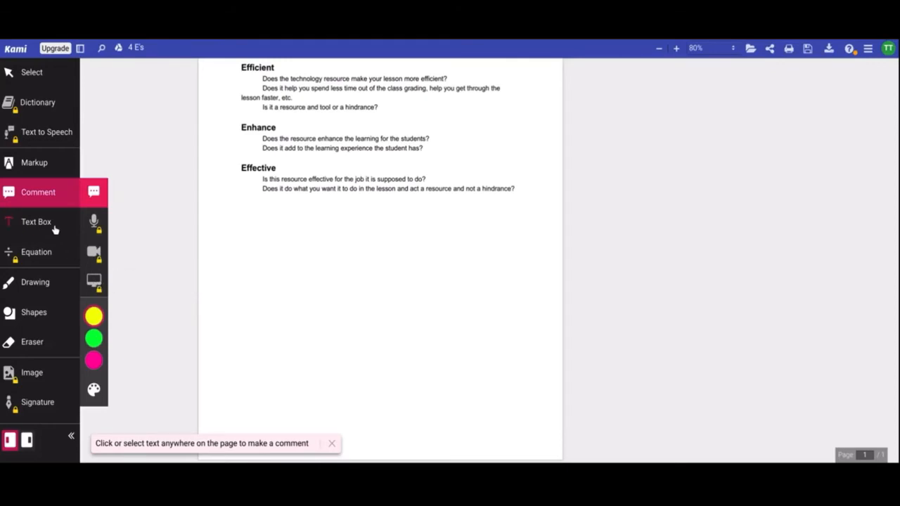
Step: Place a text box below the Effective questions and dismiss the font upgrade prompt
{"action": "left_click", "coordinate": [36, 222]}
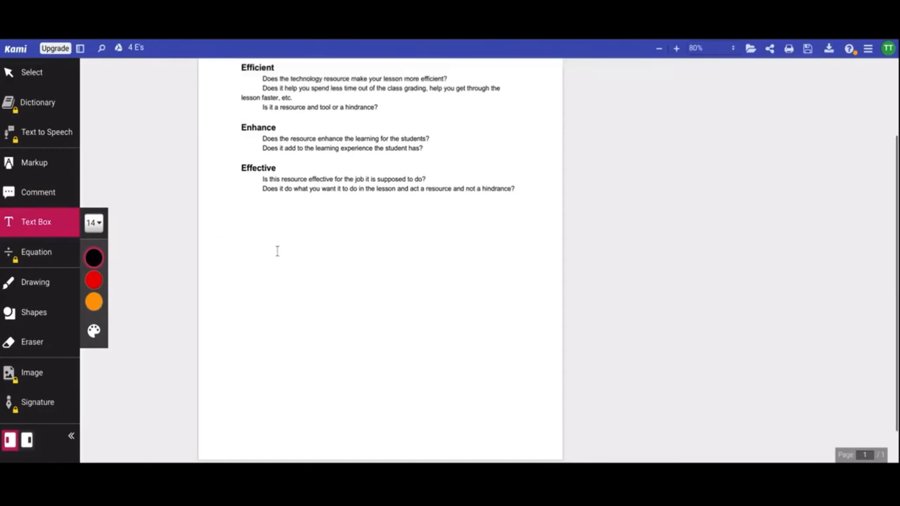
{"action": "left_click", "coordinate": [276, 251]}
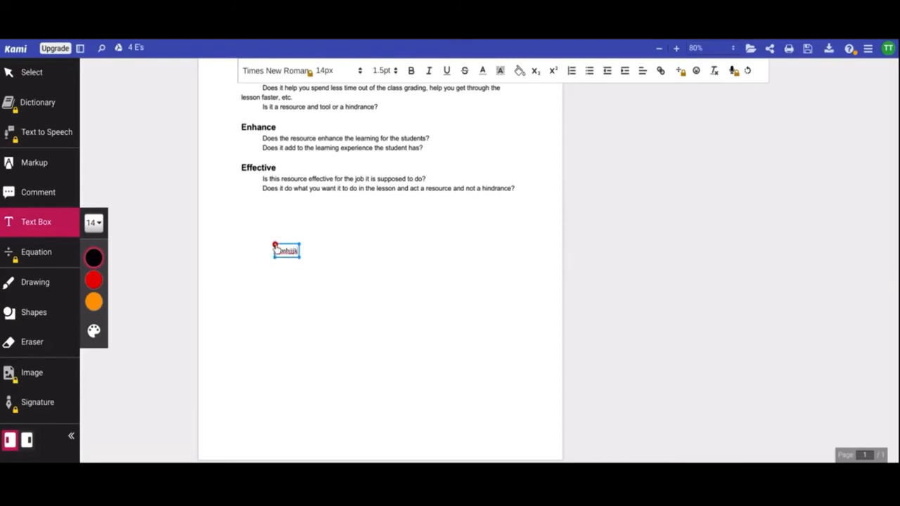
{"action": "left_click", "coordinate": [276, 71]}
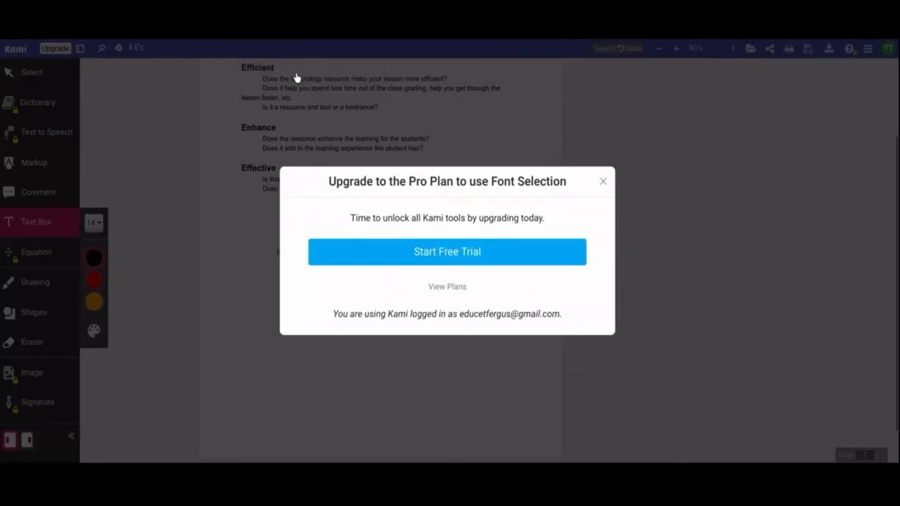
{"action": "left_click", "coordinate": [602, 182]}
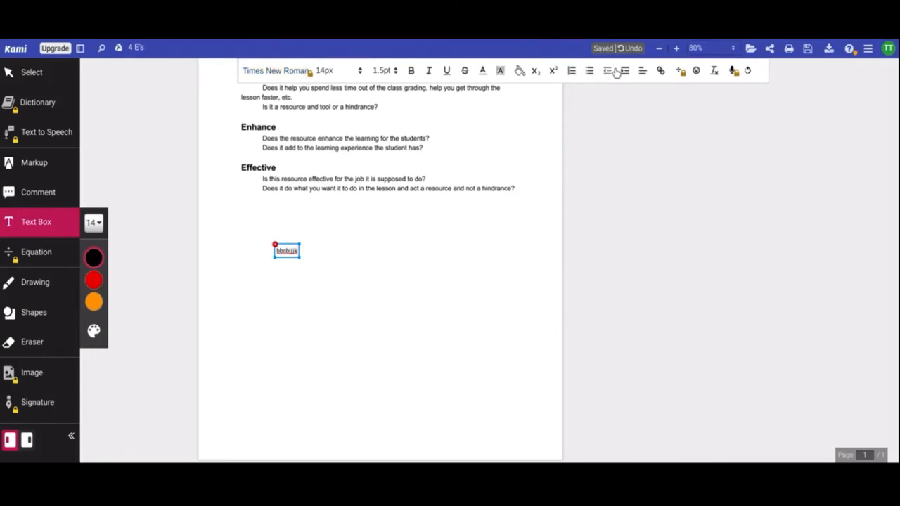
Step: Try the other text formatting options, then finish editing the text box
{"action": "left_click", "coordinate": [338, 71]}
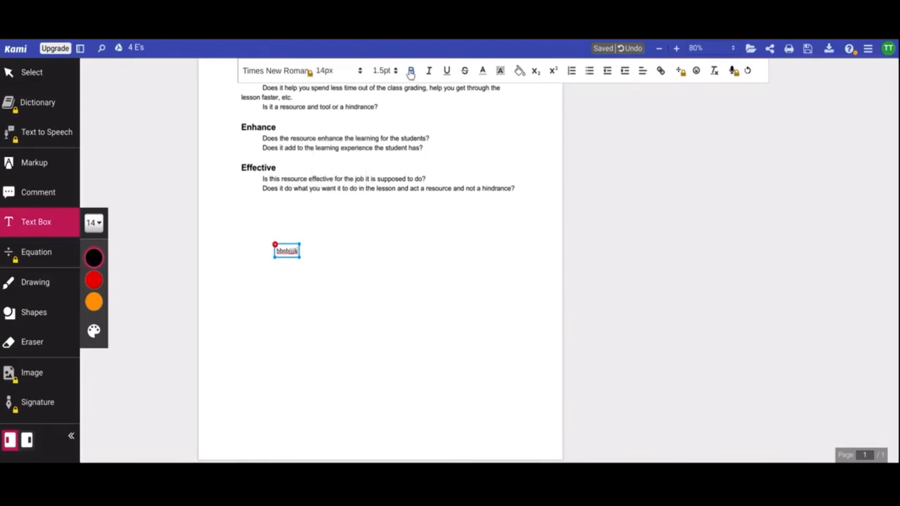
{"action": "left_click", "coordinate": [411, 70]}
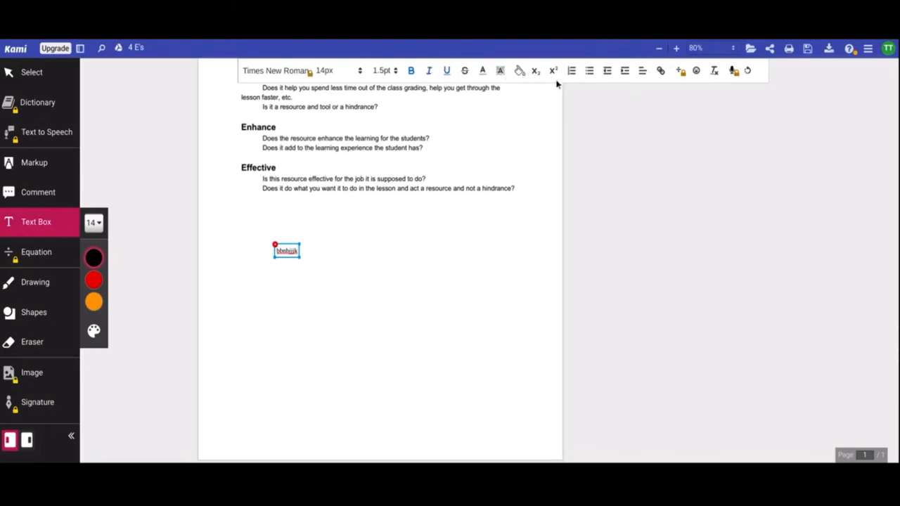
{"action": "left_click", "coordinate": [319, 270]}
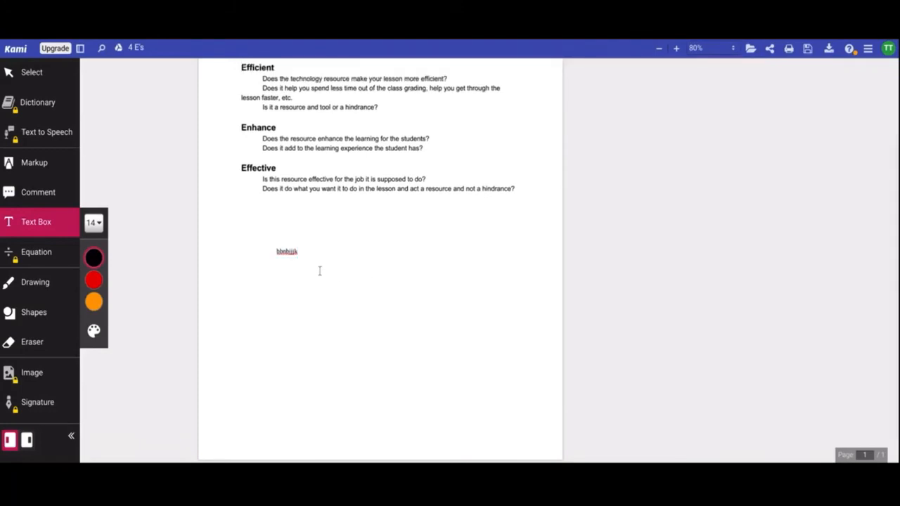
{"action": "left_click", "coordinate": [287, 251]}
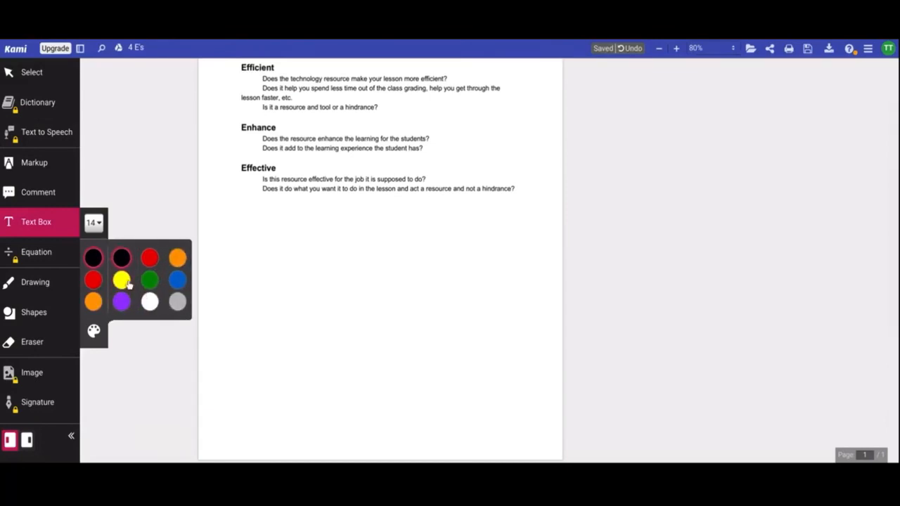
{"action": "left_click", "coordinate": [94, 223]}
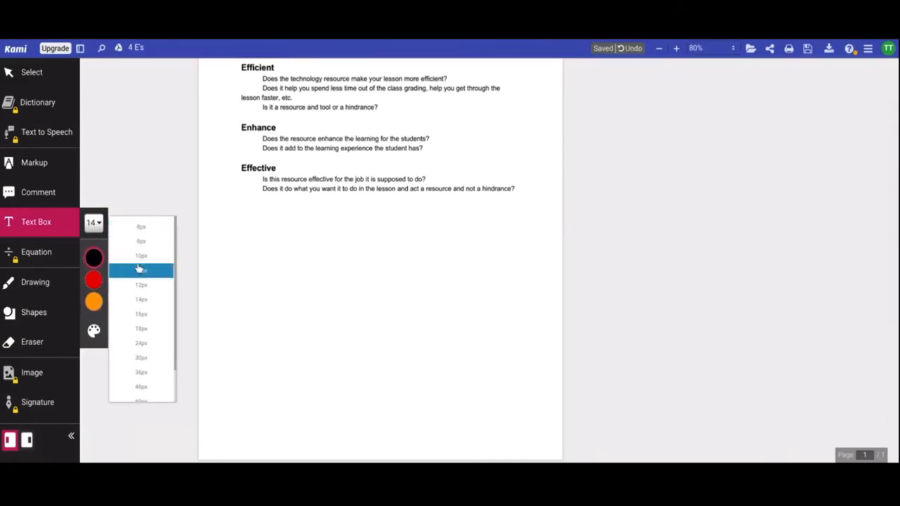
{"action": "mouse_move", "coordinate": [130, 456]}
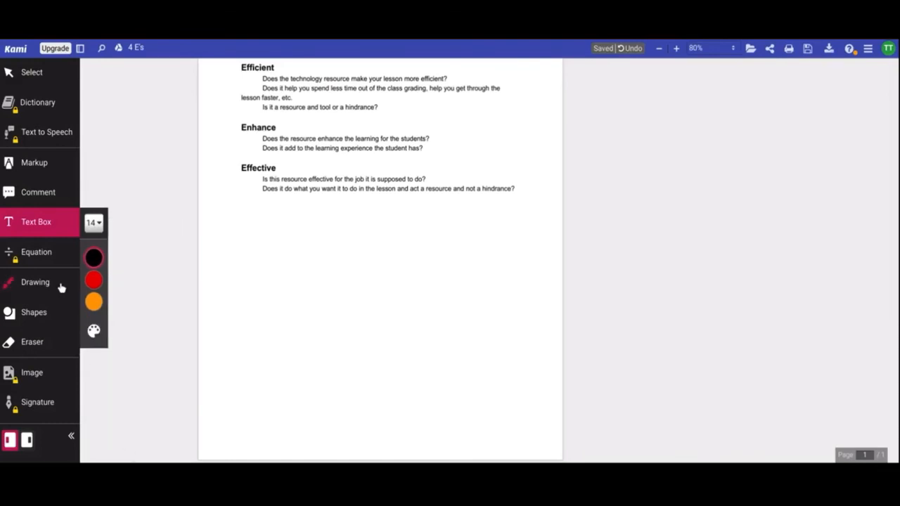
Step: Draw freehand scribbles below the Effective section, then undo them all
{"action": "left_click", "coordinate": [35, 282]}
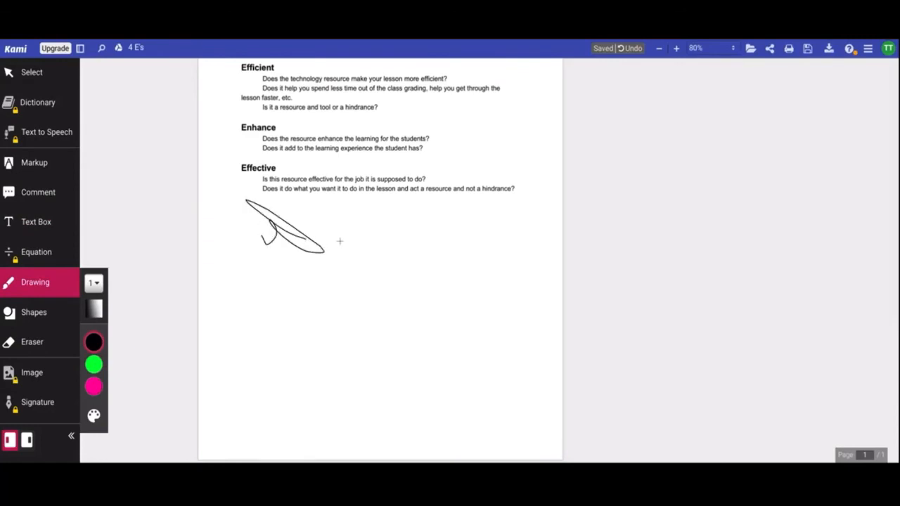
{"action": "left_click_drag", "start_coordinate": [320, 232], "coordinate": [415, 285]}
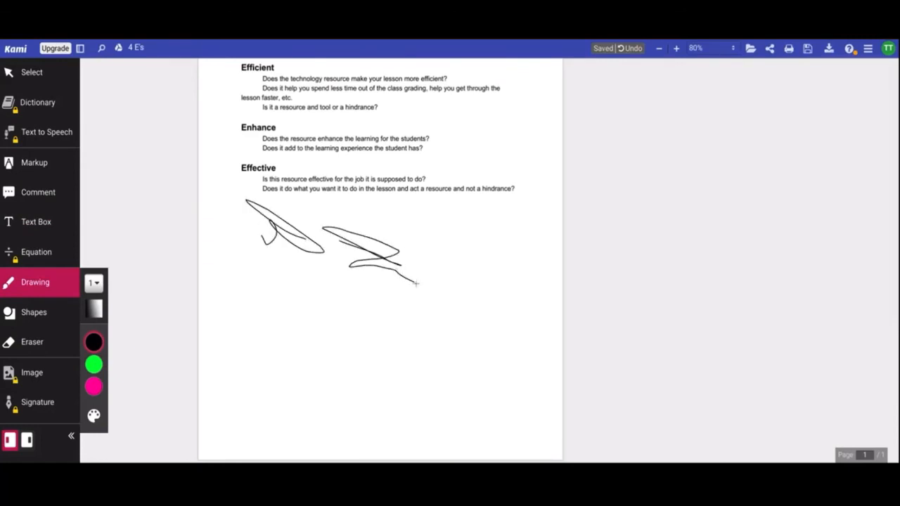
{"action": "left_click_drag", "start_coordinate": [401, 271], "coordinate": [436, 299]}
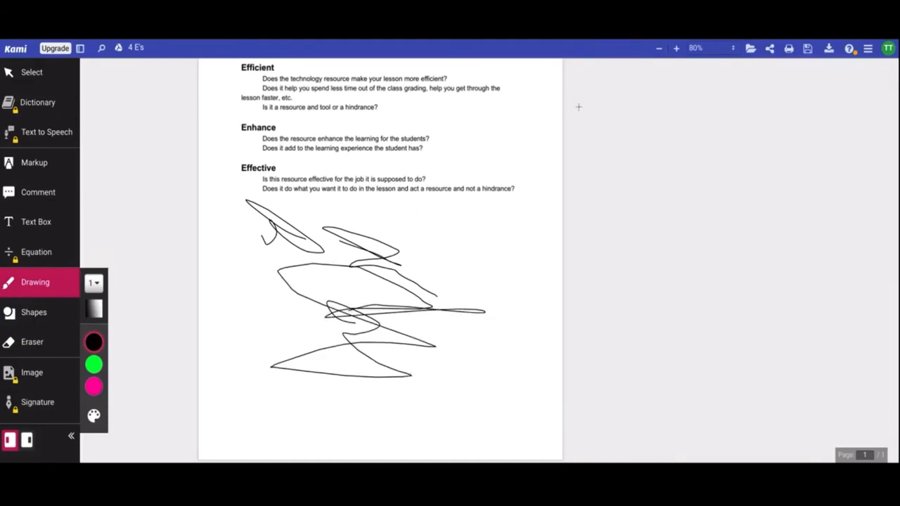
{"action": "left_click", "coordinate": [632, 48]}
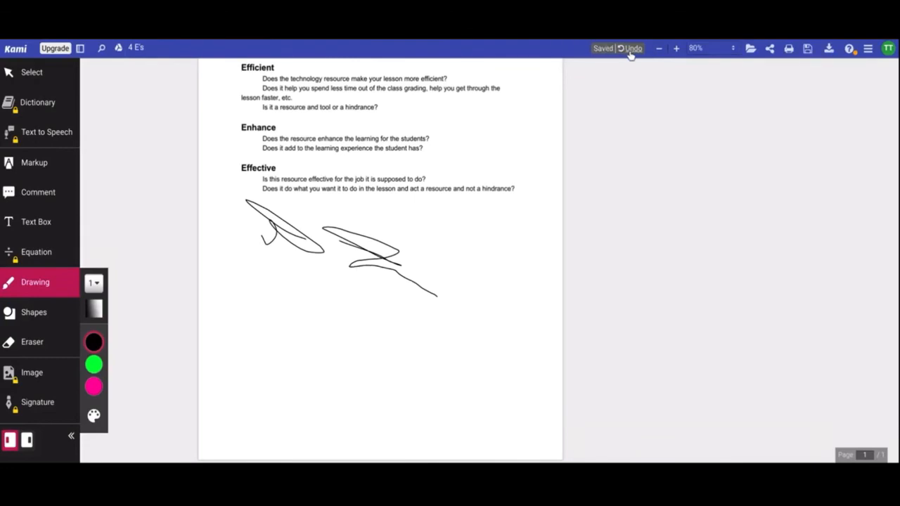
{"action": "left_click", "coordinate": [631, 48]}
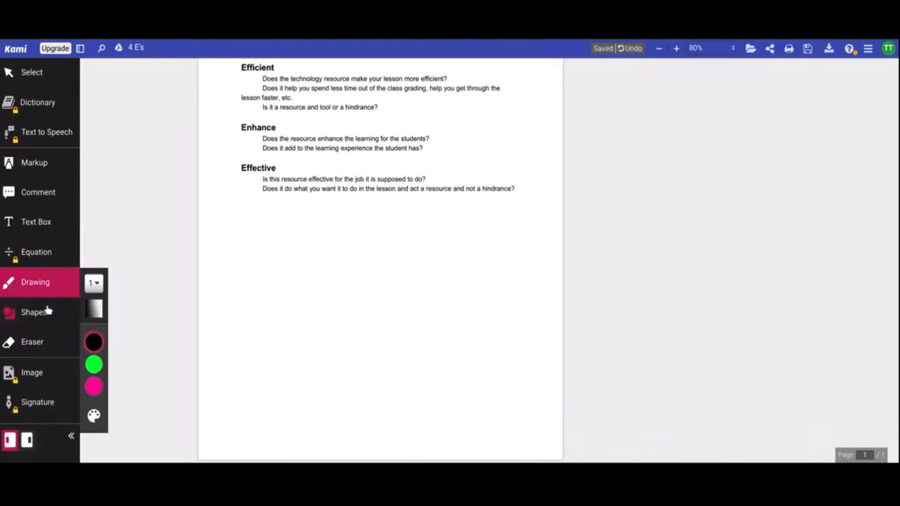
Step: Glance at the Shapes options, then switch to the Eraser tool
{"action": "left_click", "coordinate": [33, 312]}
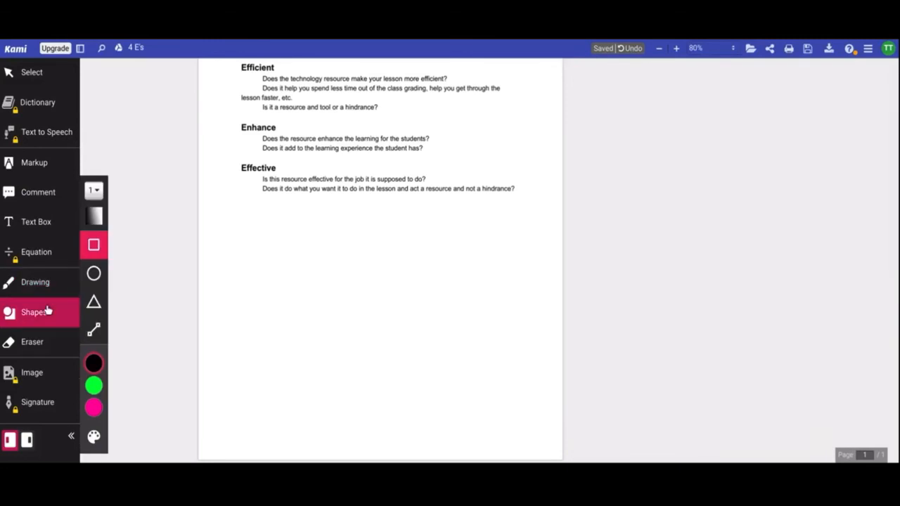
{"action": "left_click", "coordinate": [31, 342]}
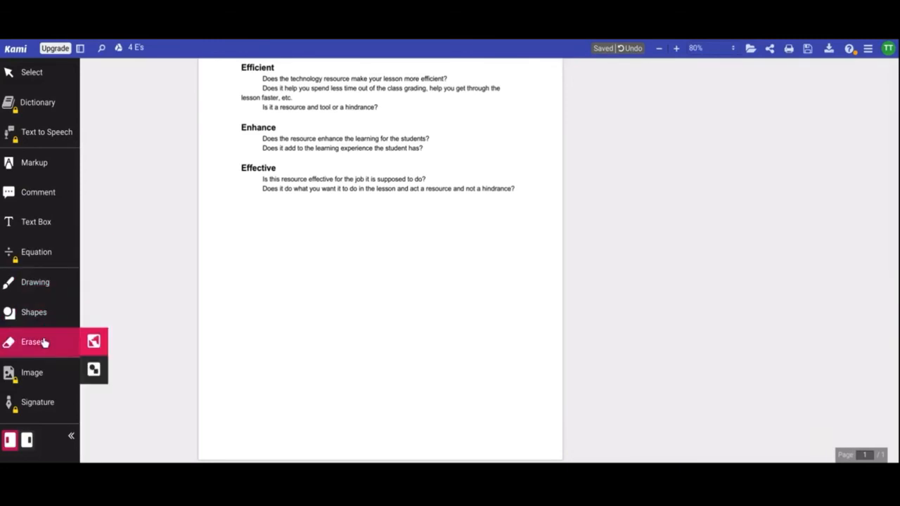
{"action": "mouse_move", "coordinate": [93, 341]}
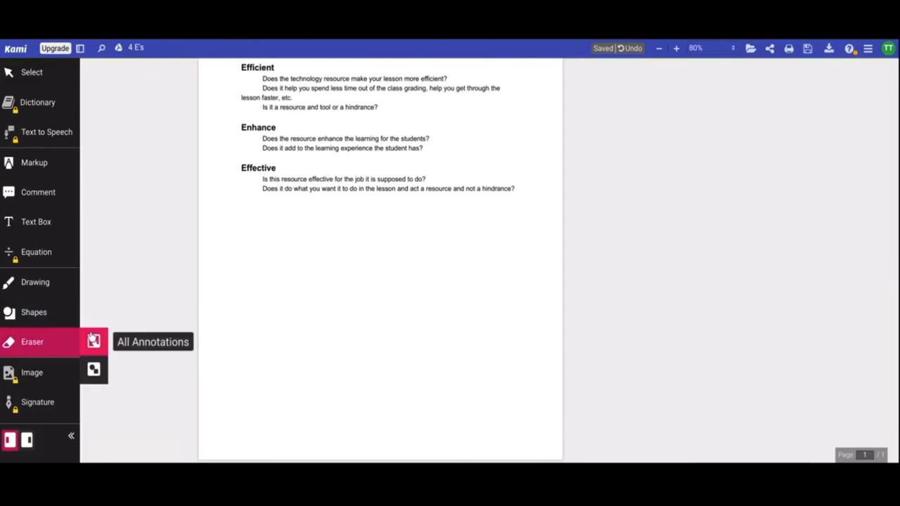
{"action": "mouse_move", "coordinate": [94, 371]}
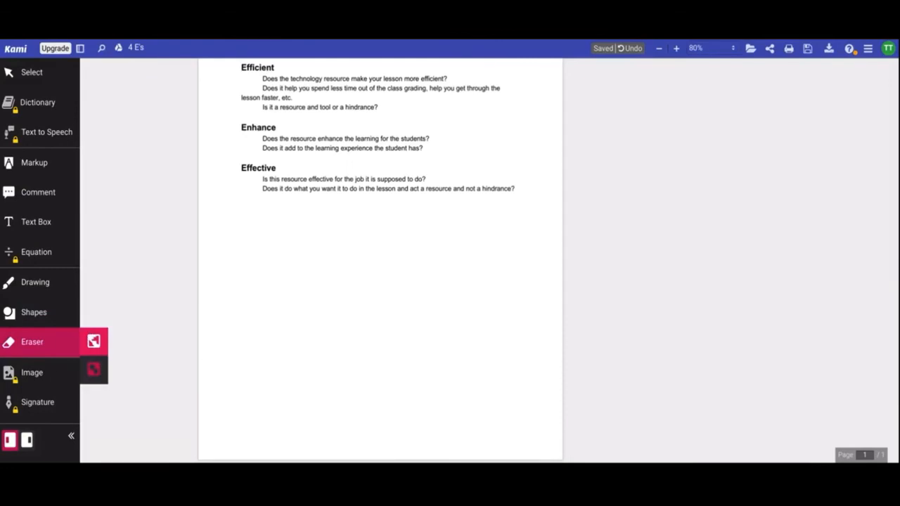
{"action": "mouse_move", "coordinate": [503, 267]}
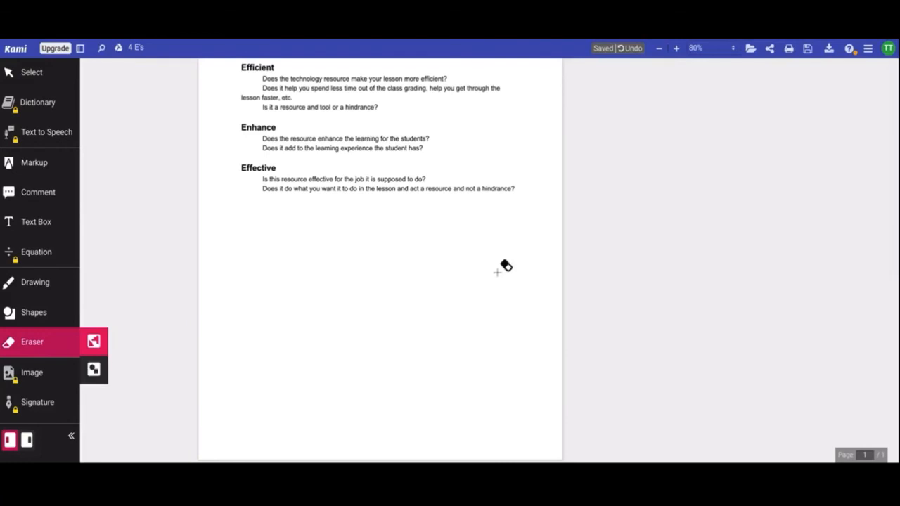
{"action": "mouse_move", "coordinate": [658, 244]}
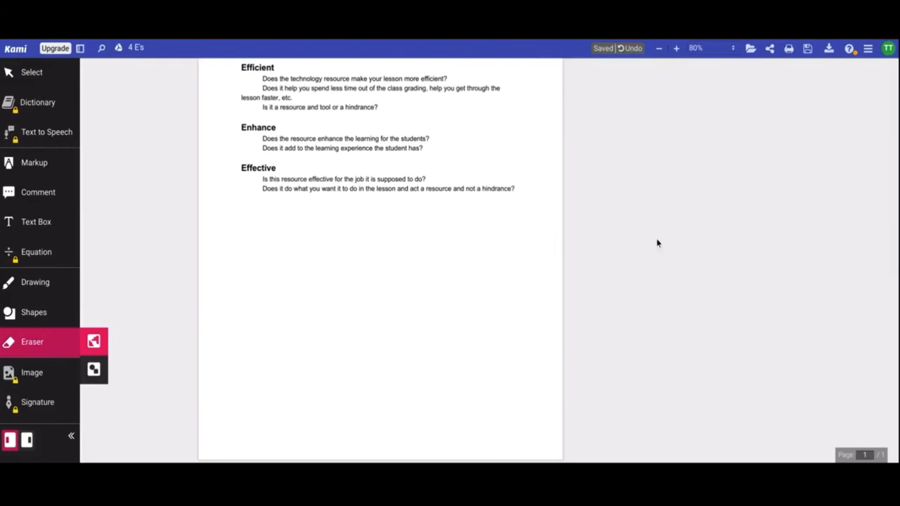
Step: Scroll back to the top of the page so the Engage section is visible
{"action": "scroll", "scroll_direction": "up", "scroll_amount": 3}
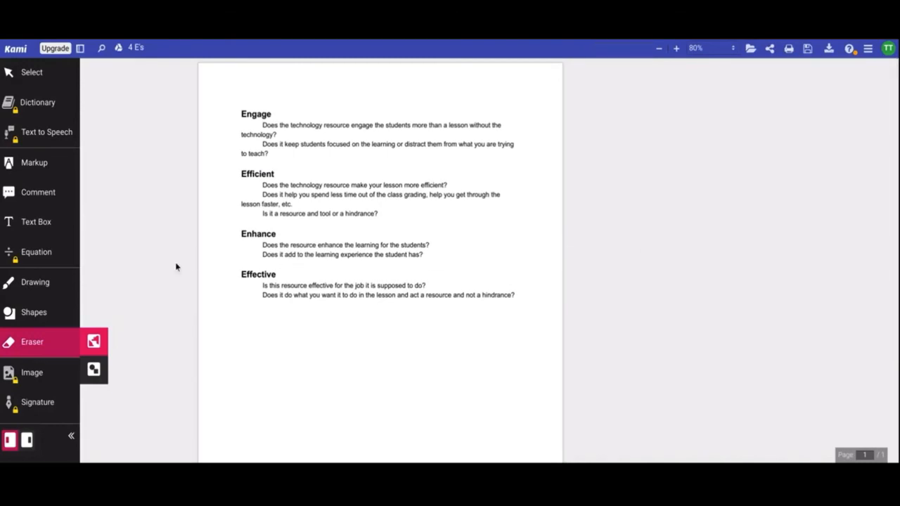
{"action": "mouse_move", "coordinate": [71, 141]}
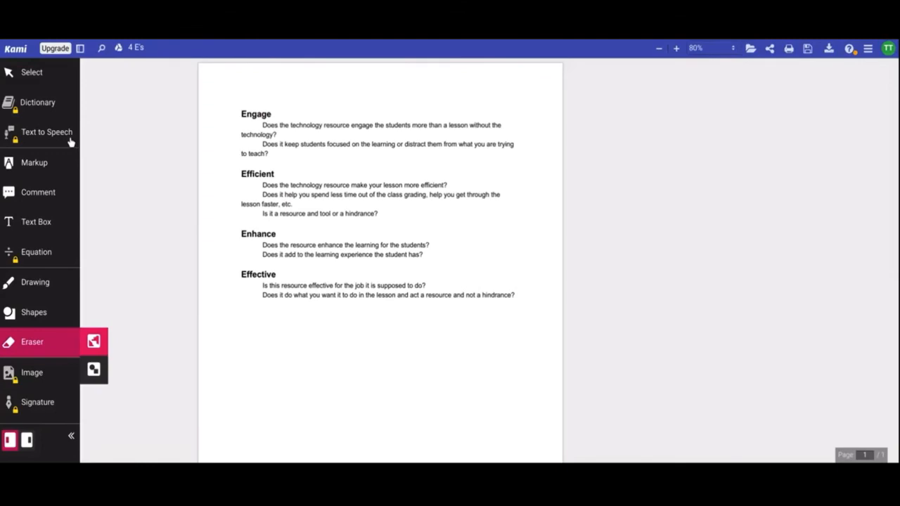
{"action": "mouse_move", "coordinate": [46, 252]}
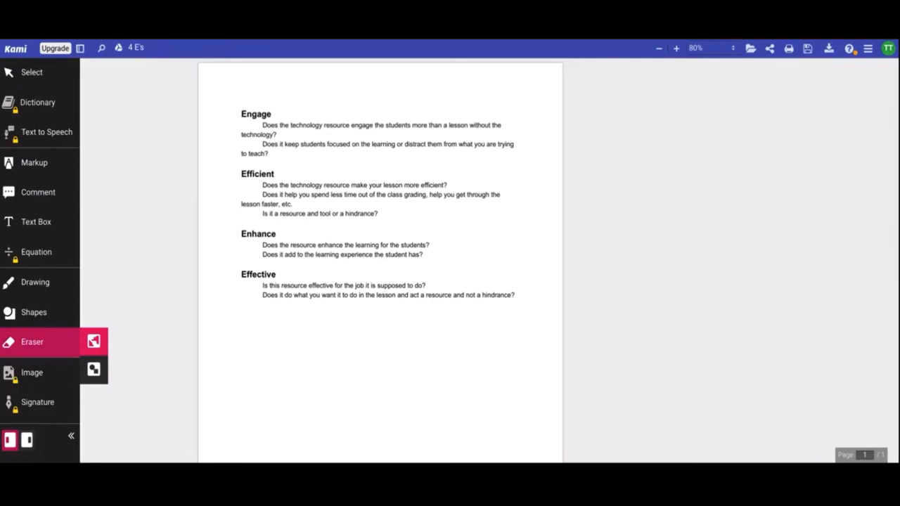
{"action": "mouse_move", "coordinate": [36, 137]}
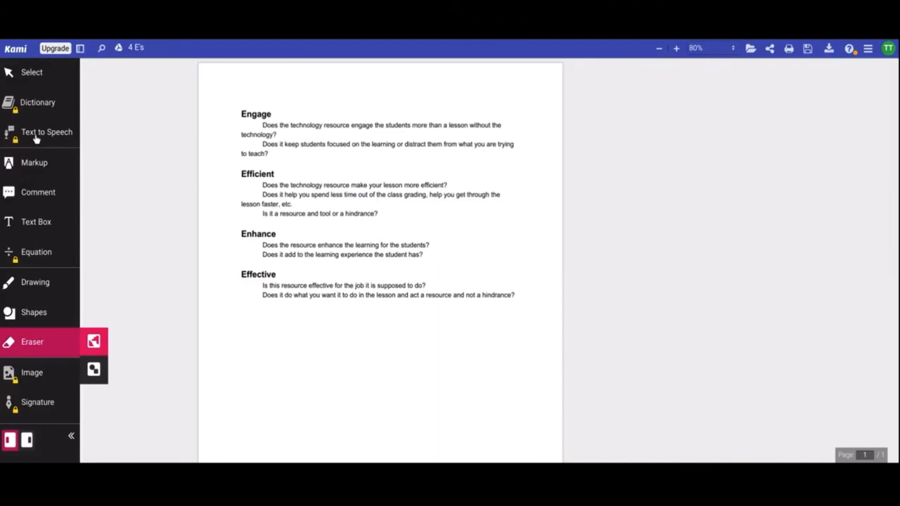
{"action": "left_click", "coordinate": [46, 132]}
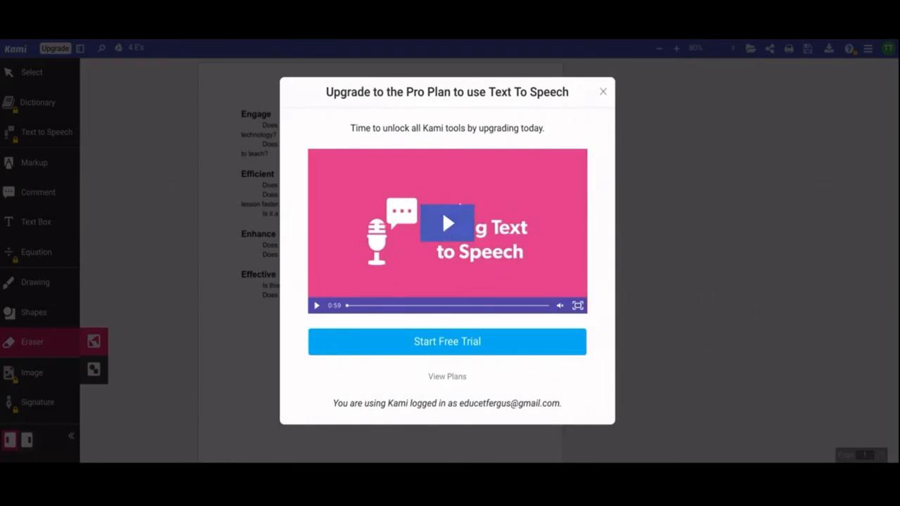
{"action": "mouse_move", "coordinate": [569, 138]}
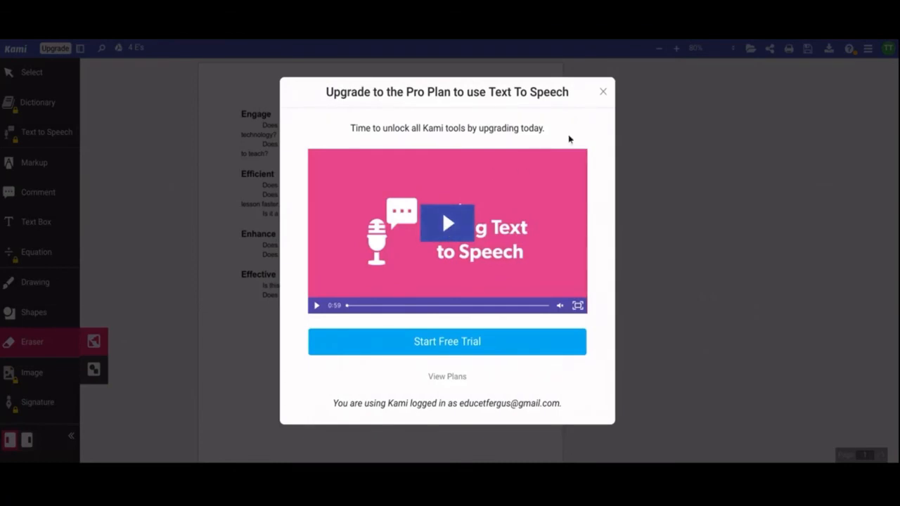
{"action": "mouse_move", "coordinate": [481, 351]}
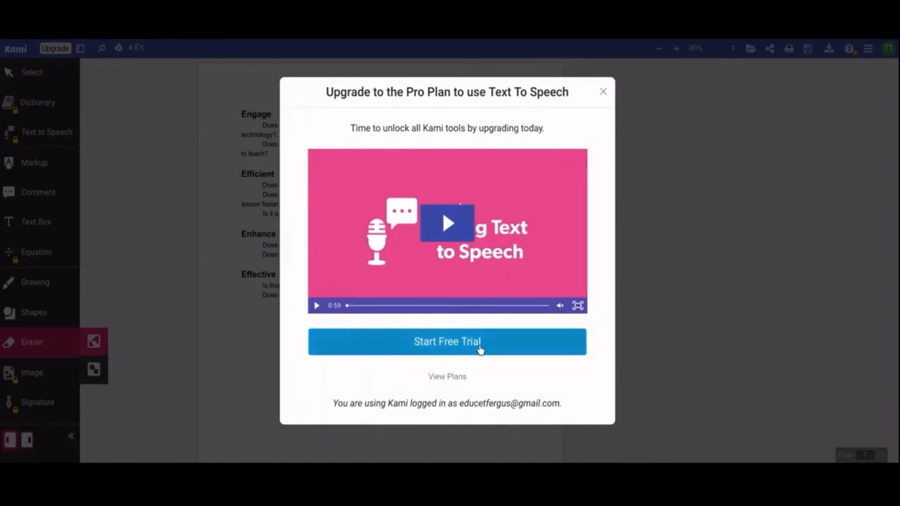
{"action": "mouse_move", "coordinate": [583, 120]}
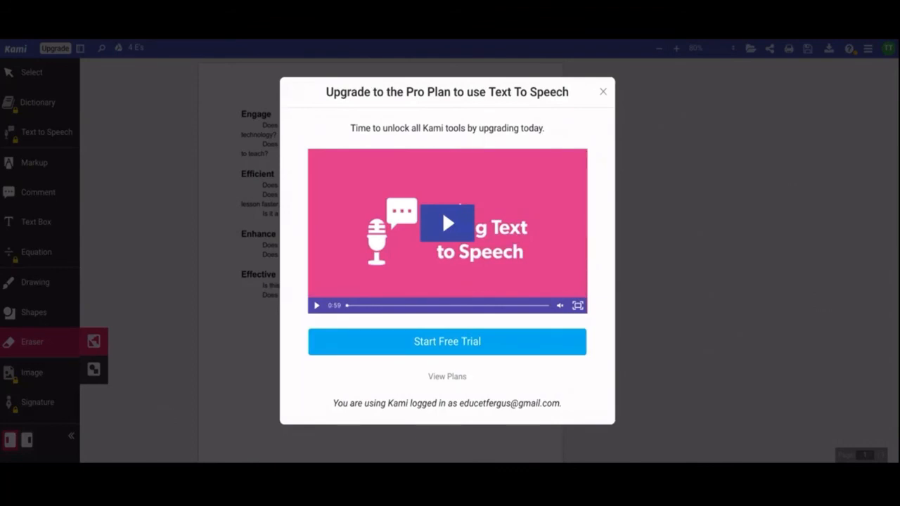
{"action": "mouse_move", "coordinate": [493, 275]}
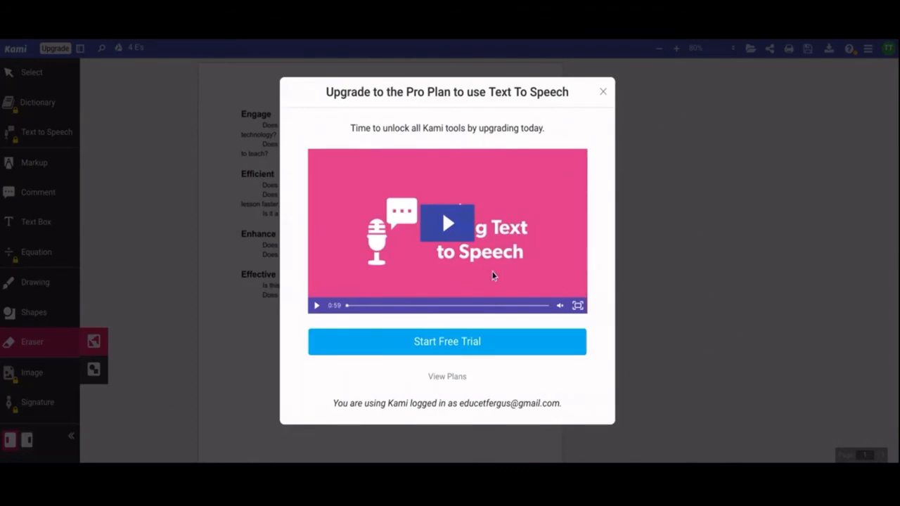
{"action": "left_click", "coordinate": [603, 91]}
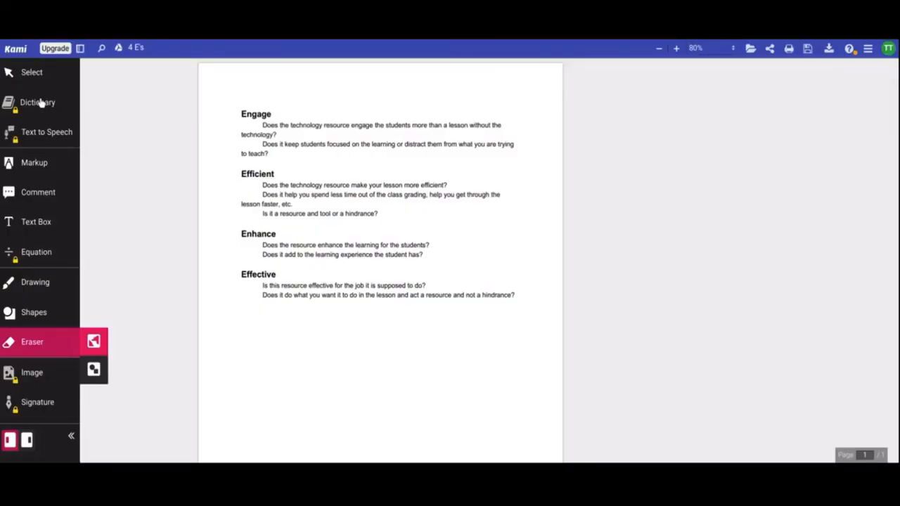
{"action": "left_click", "coordinate": [38, 102]}
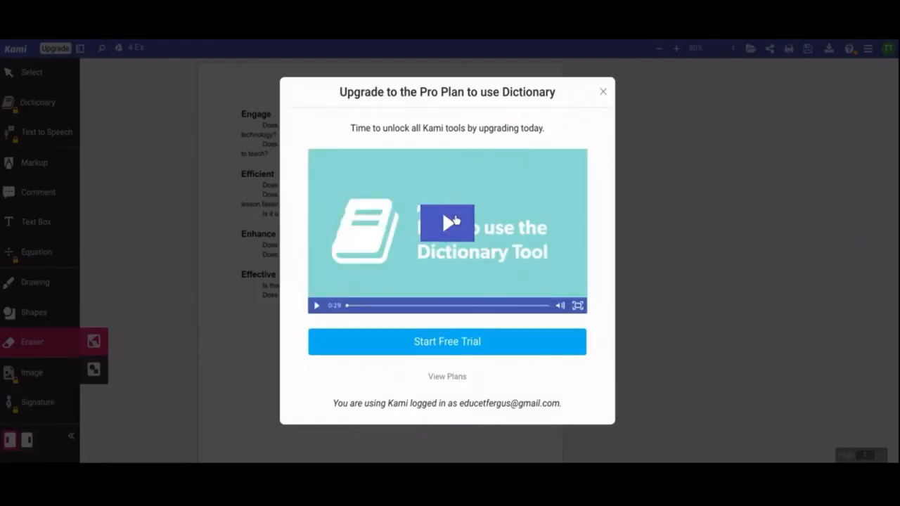
{"action": "left_click", "coordinate": [603, 91]}
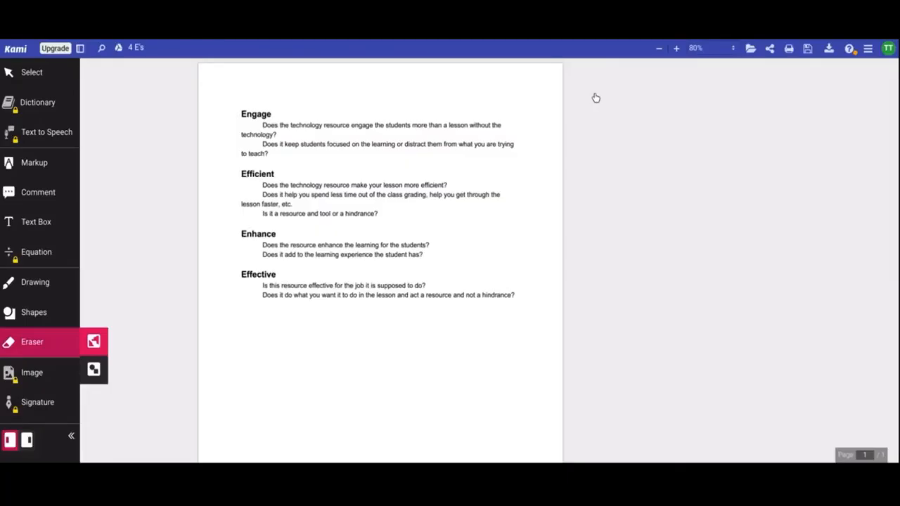